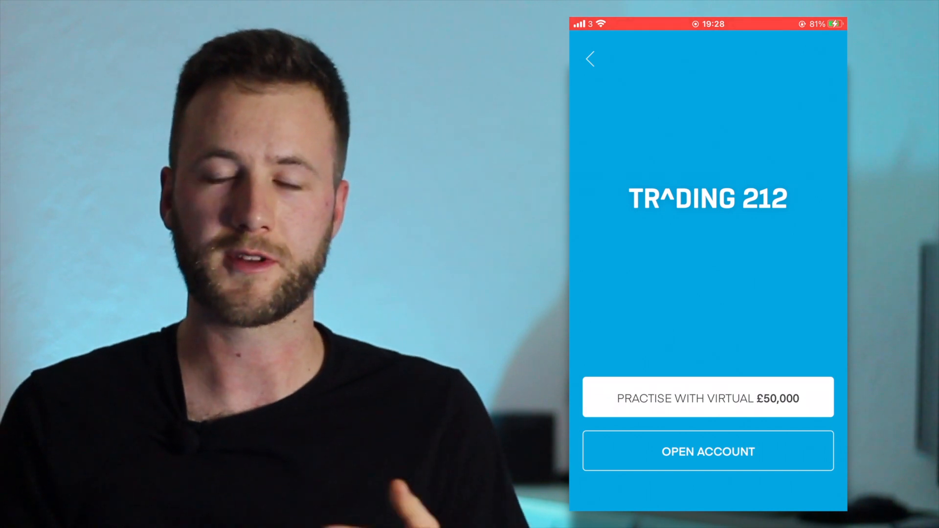
Start a real account with United Kingdom nationality and enter the passport name Joe Bloggs.
left_click(707, 451)
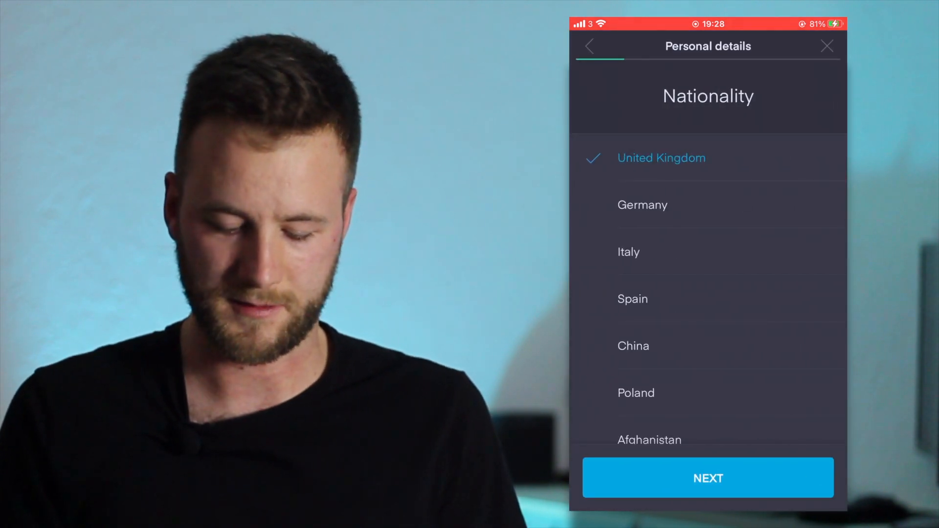
left_click(708, 478)
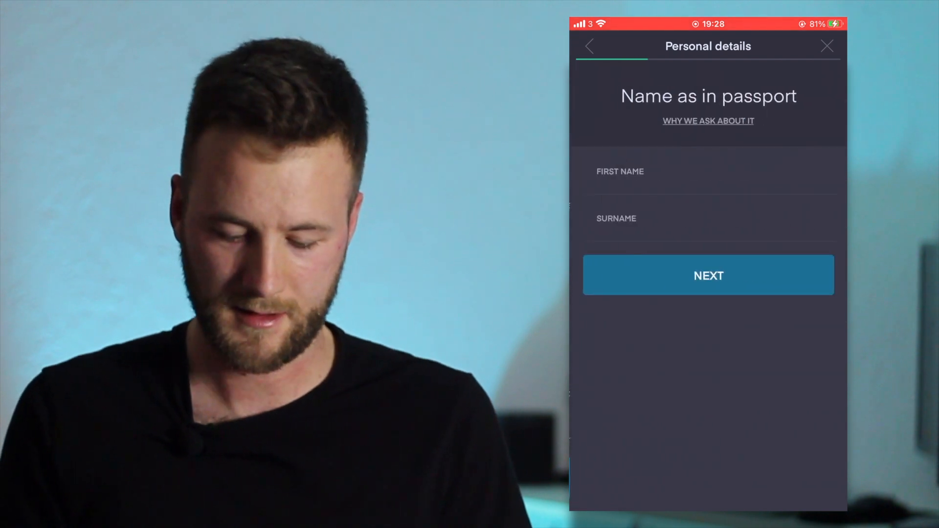
left_click(708, 179)
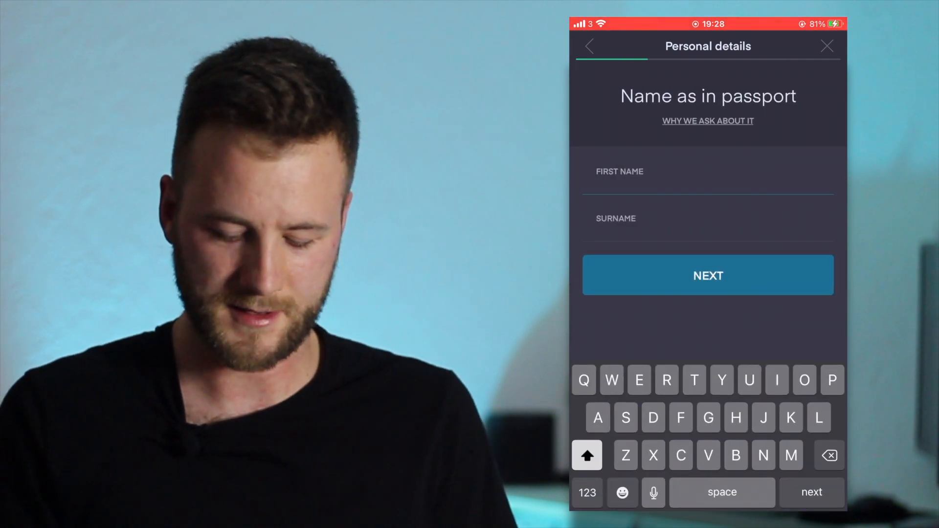
type("Joe")
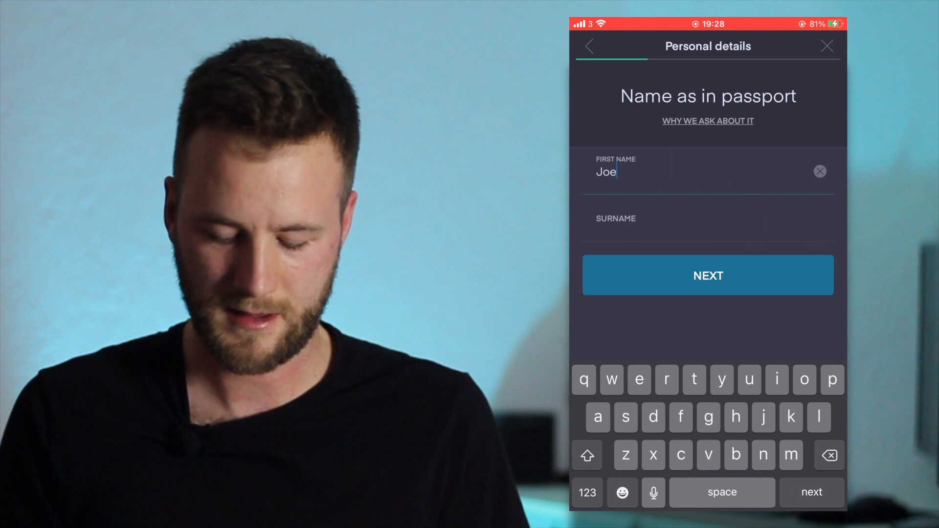
type("BLOG")
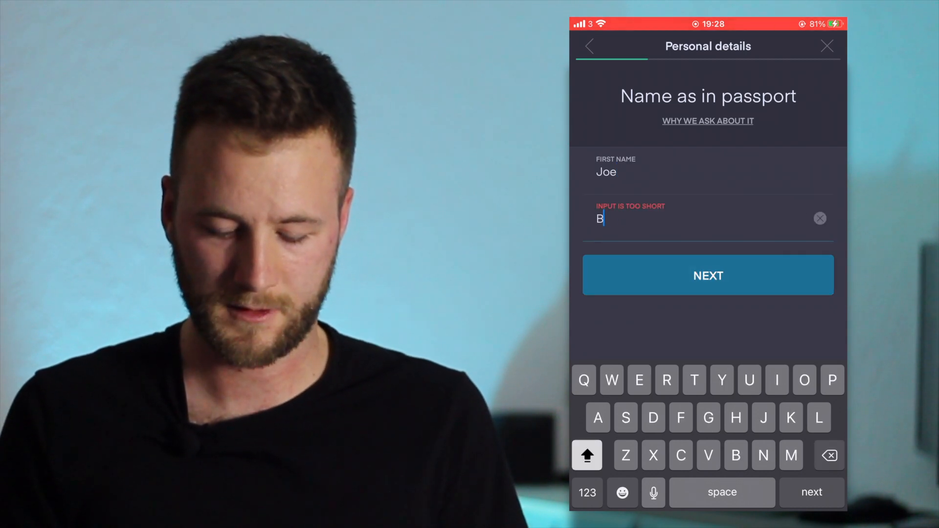
type("loggs")
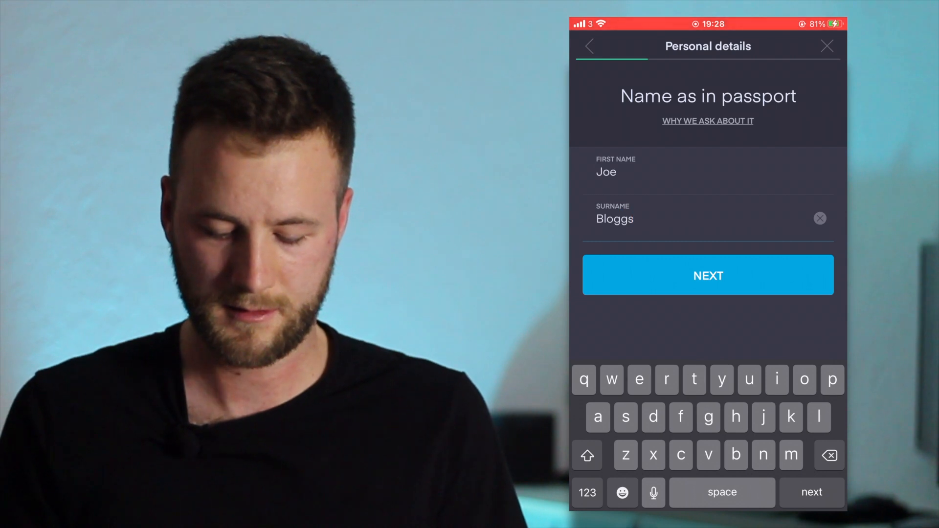
left_click(707, 275)
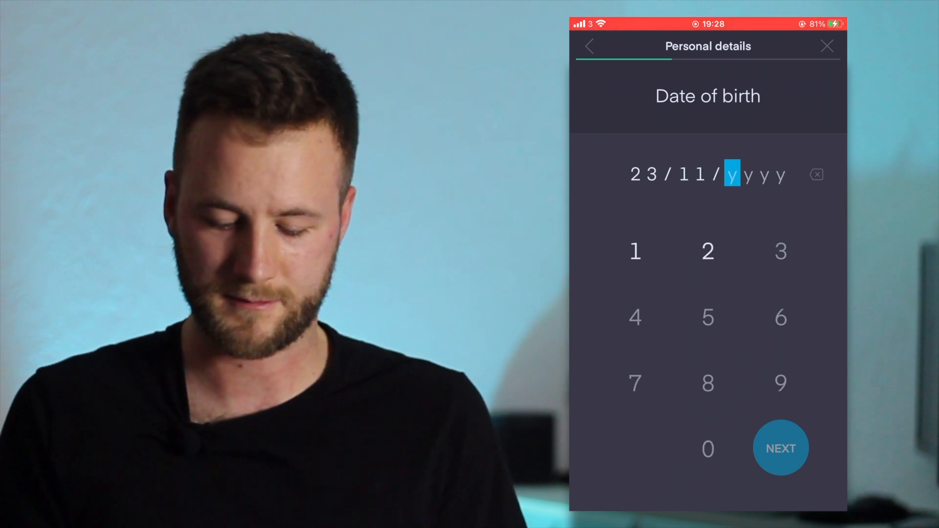
left_click(707, 448)
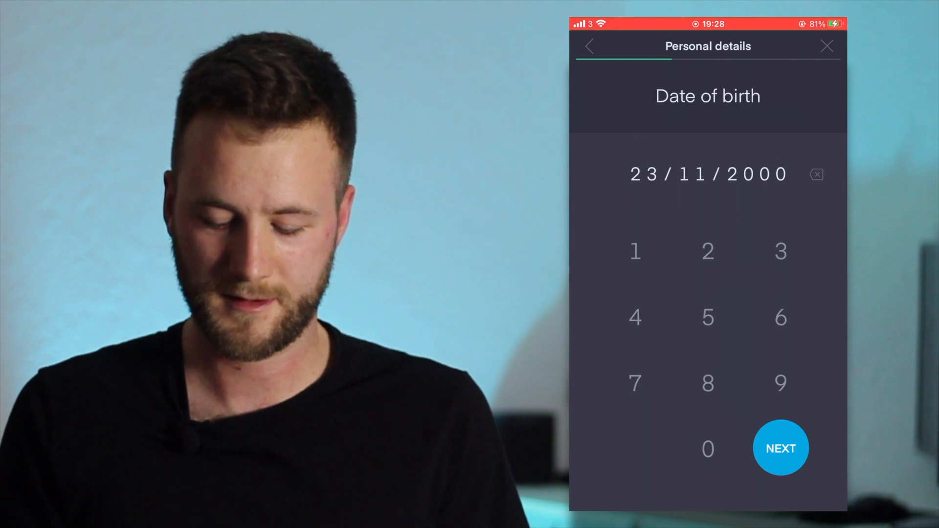
left_click(780, 448)
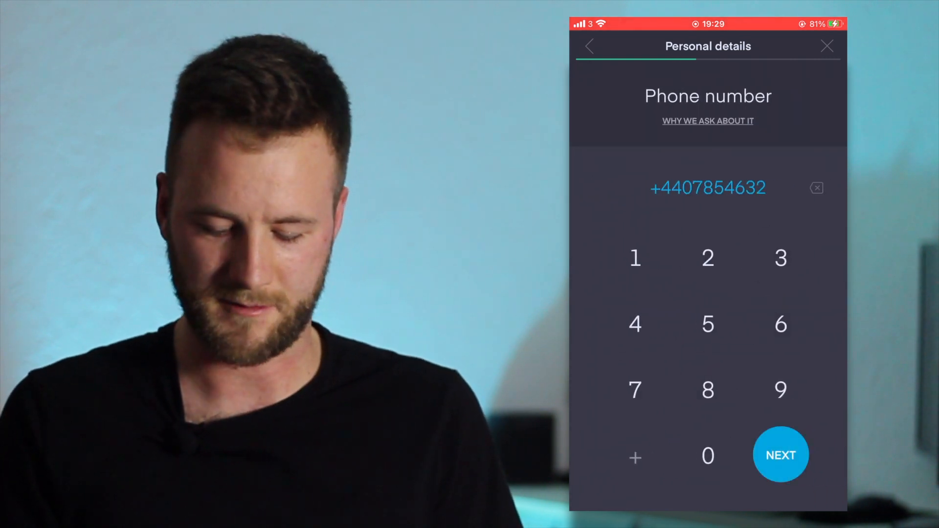
left_click(781, 454)
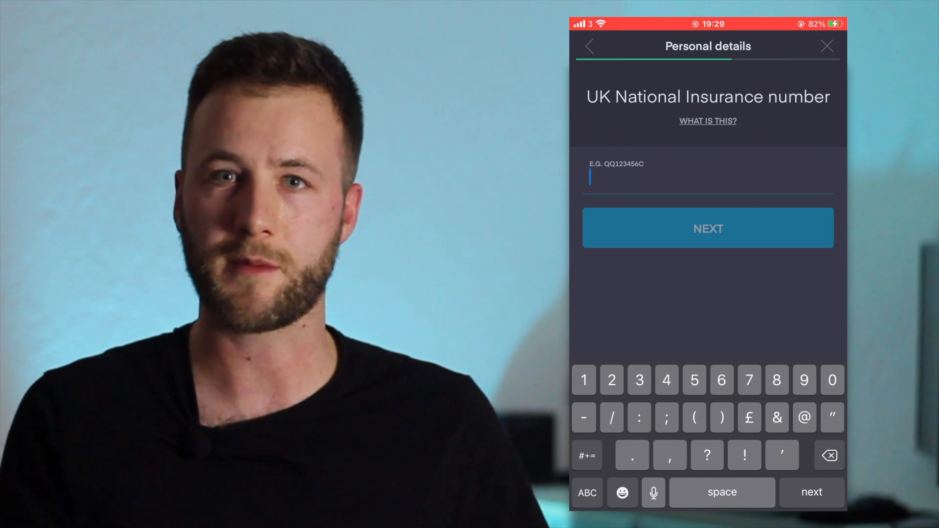
Exit the sign-up flow and show the Invest account's main menu.
left_click(586, 493)
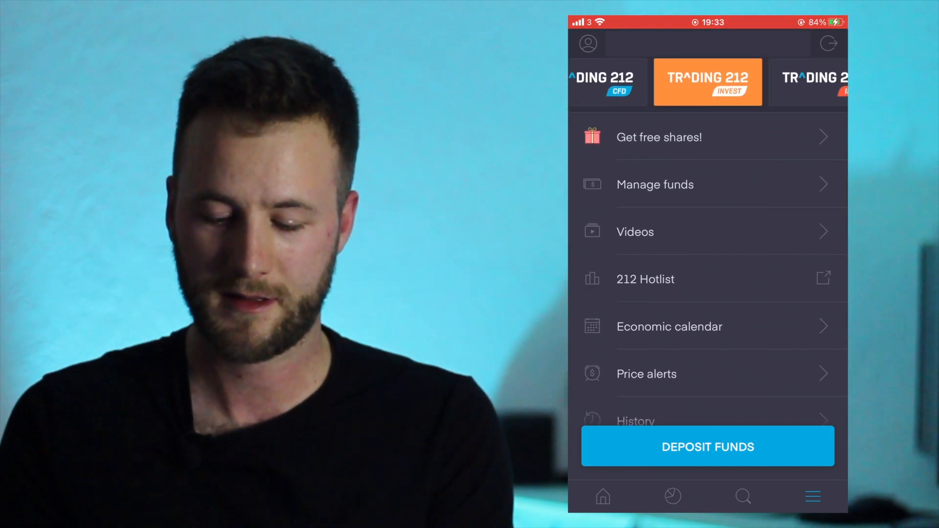
scroll("left", 3)
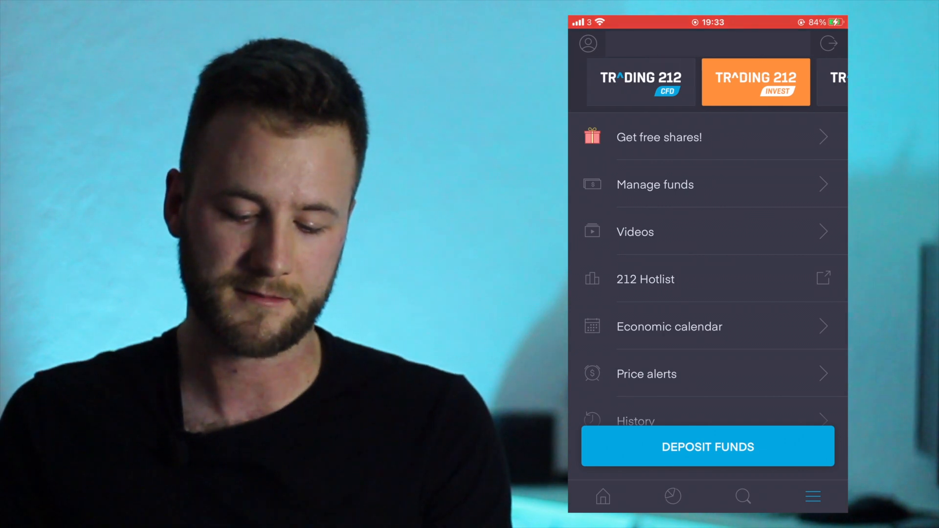
scroll("left", 3)
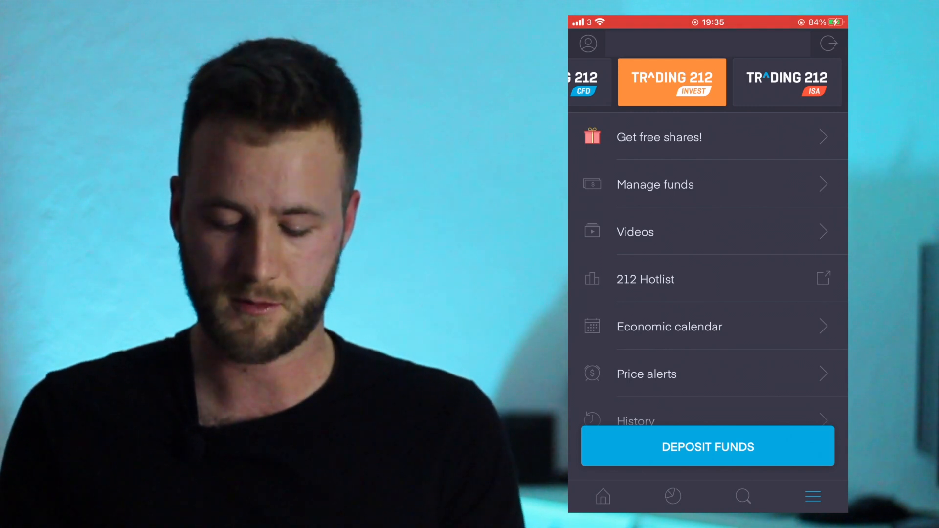
Browse the home watchlists, switch to Popular, then open the £2,099.77 Portfolio.
left_click(602, 496)
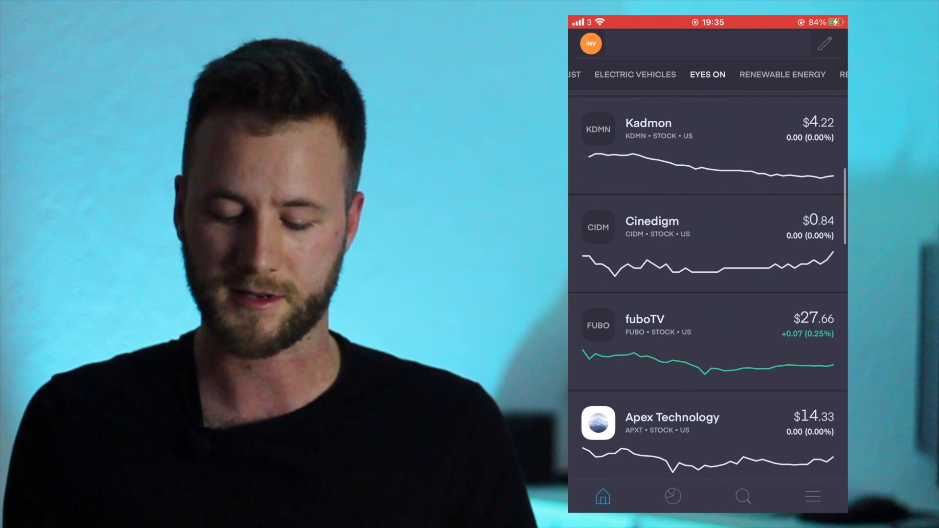
scroll("down", 3)
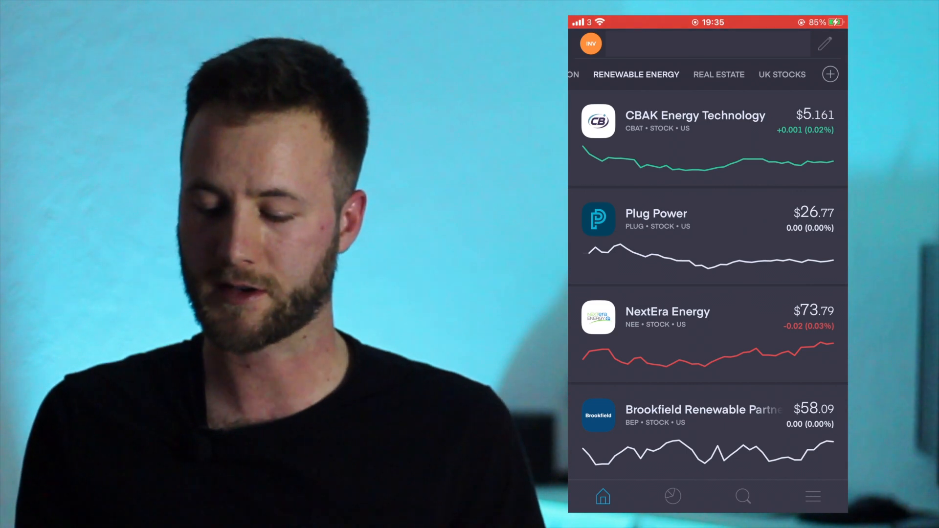
left_click(825, 43)
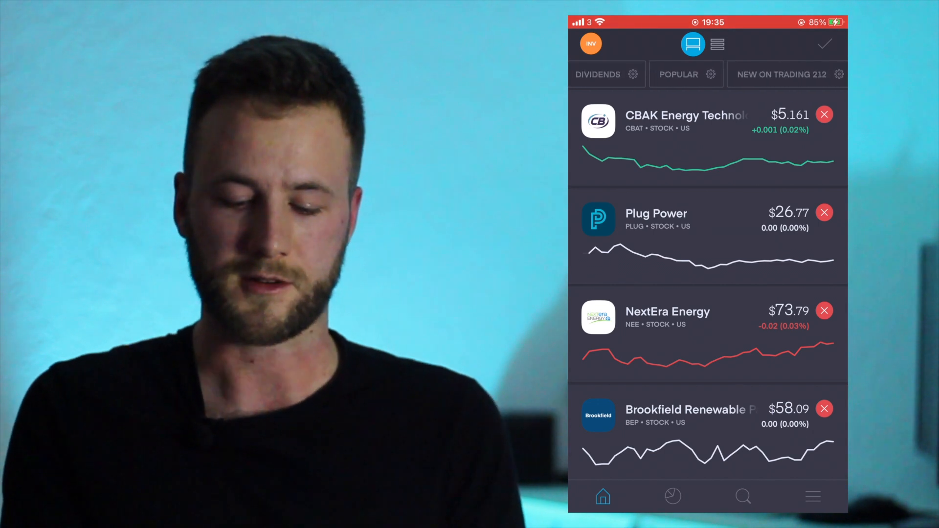
left_click(707, 74)
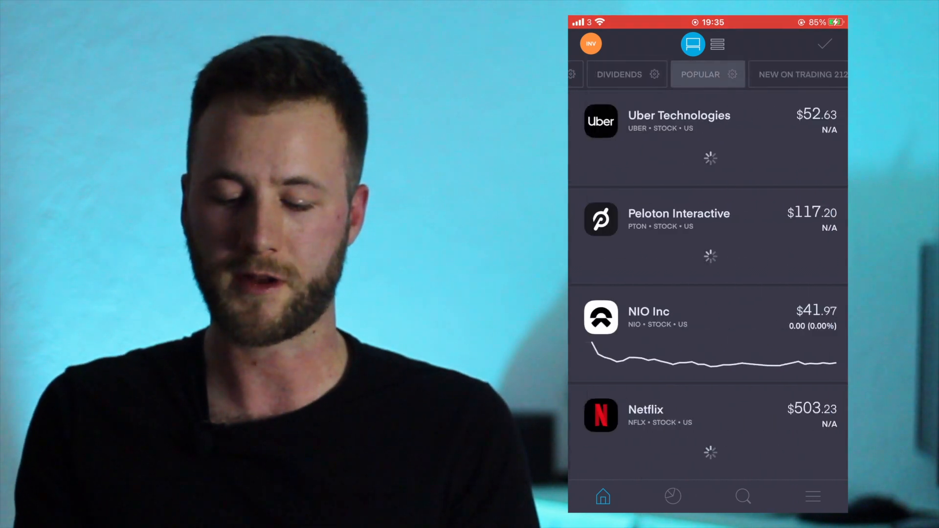
scroll("down", 3)
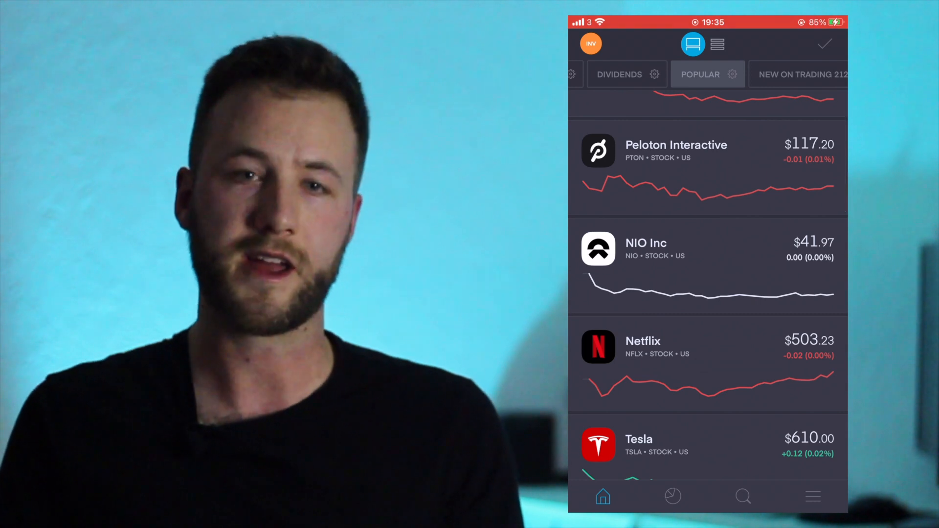
scroll("down", 3)
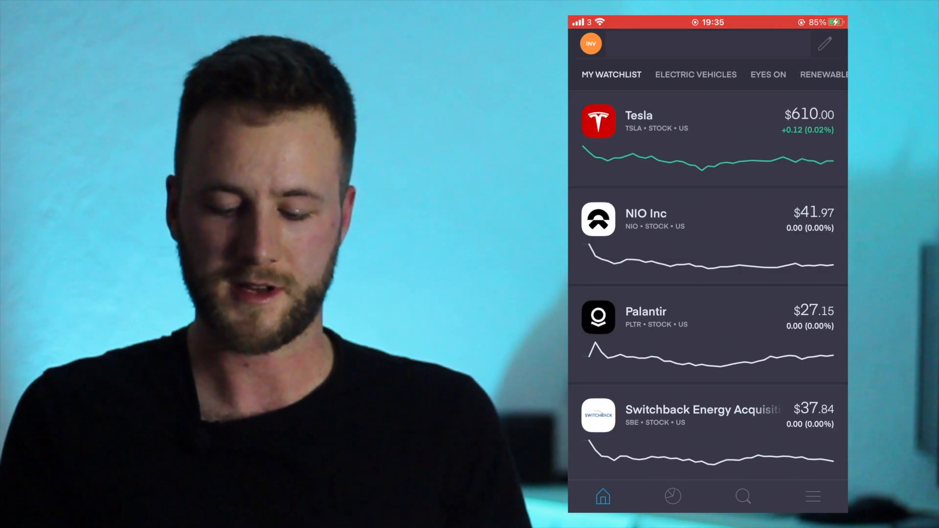
scroll("down", 3)
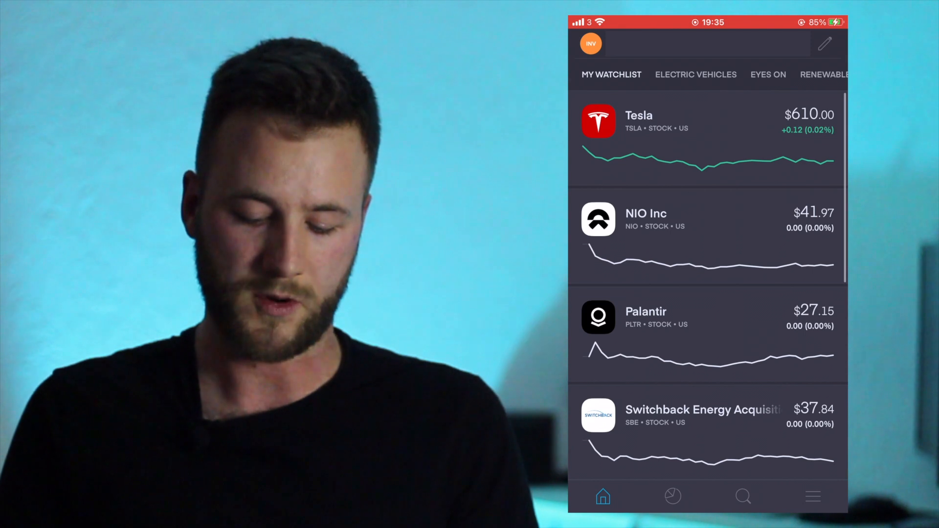
left_click(672, 496)
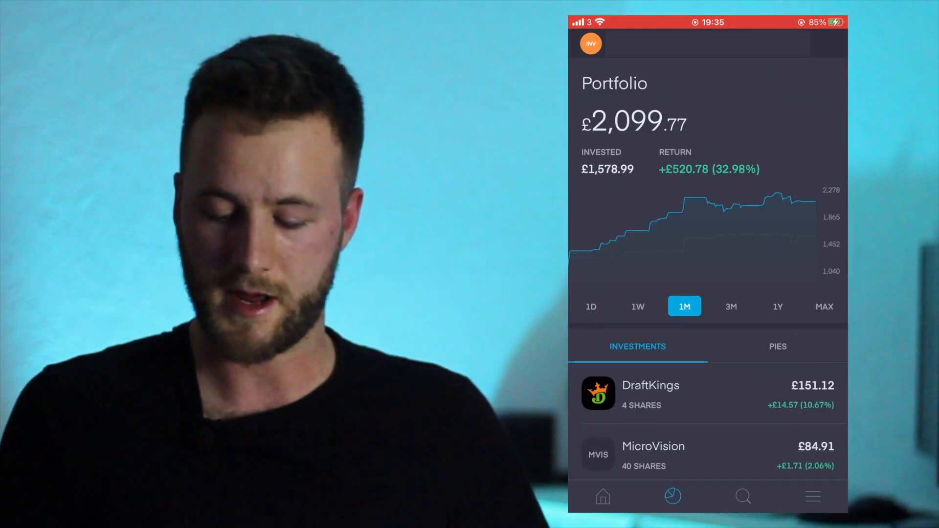
Scroll the portfolio Investments list to reach the easyJet stock page.
scroll("down", 3)
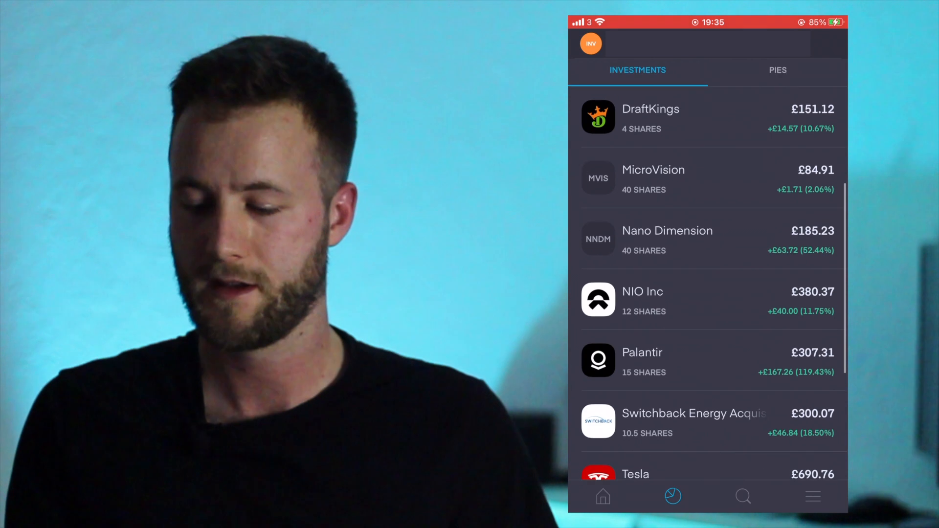
scroll("down", 3)
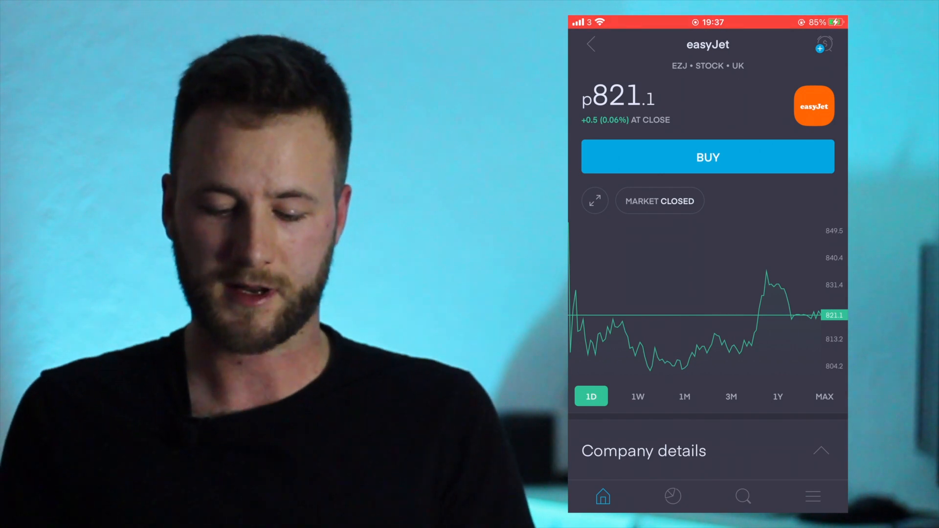
Start an easyJet buy order and try amounts between 1 and 2.4 shares.
left_click(707, 157)
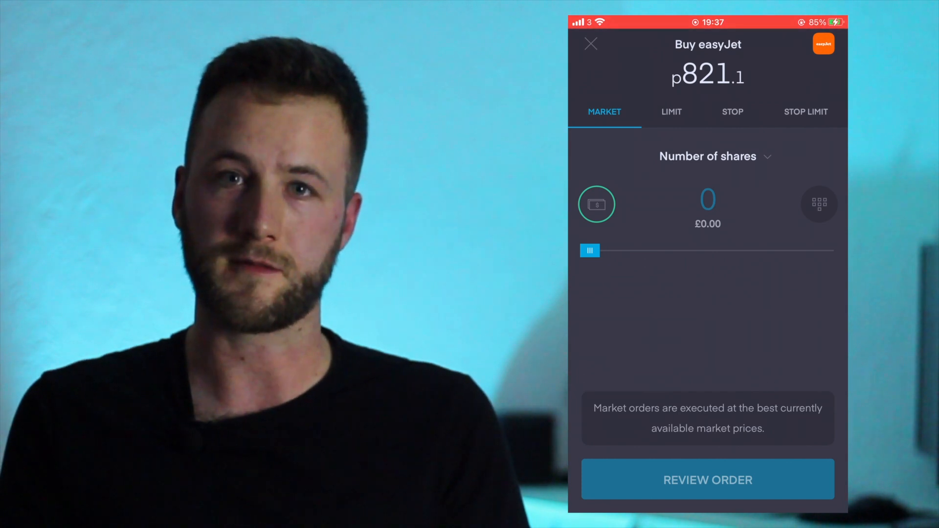
left_click_drag(590, 250, 702, 251)
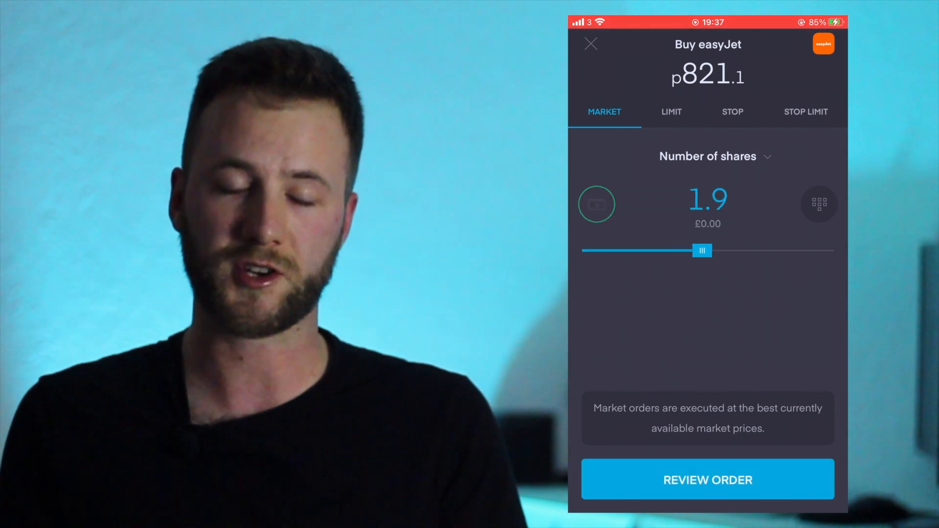
left_click_drag(701, 250, 730, 250)
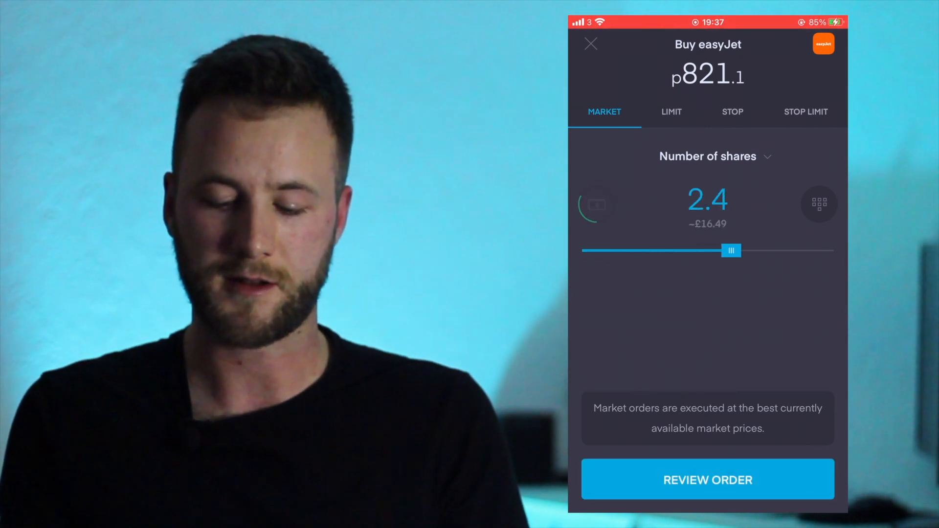
left_click_drag(731, 250, 678, 250)
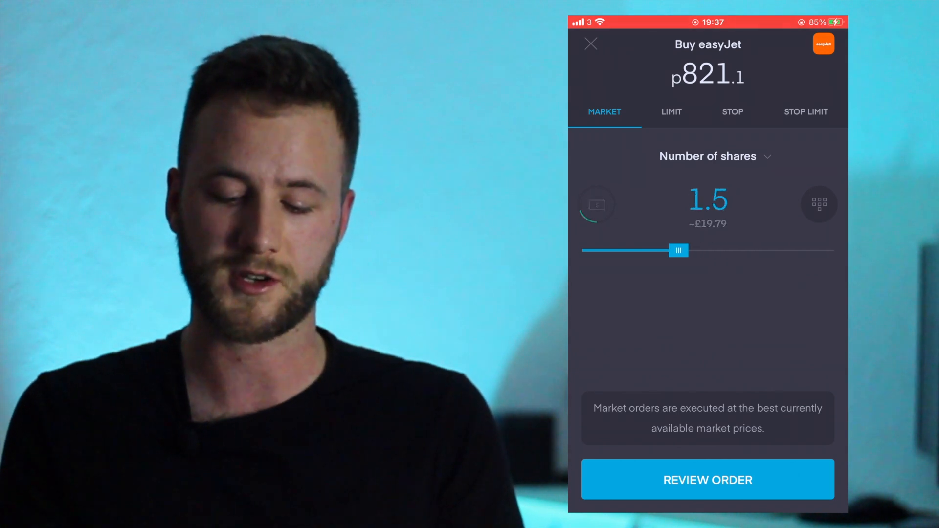
left_click_drag(678, 250, 650, 250)
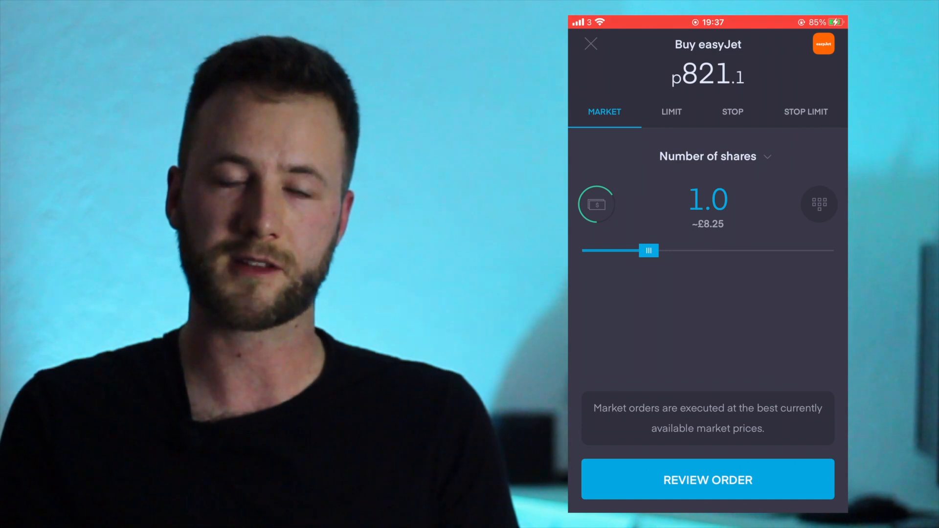
left_click_drag(649, 251, 684, 250)
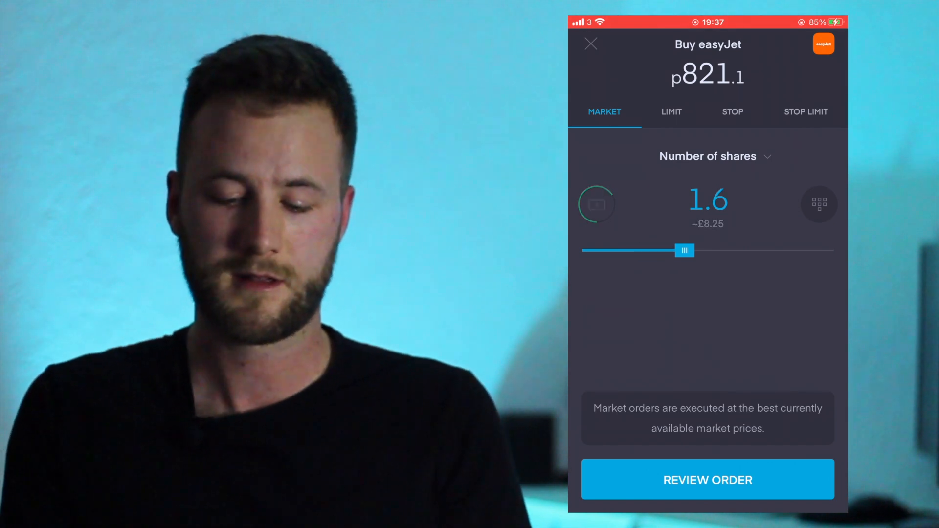
left_click_drag(684, 250, 590, 250)
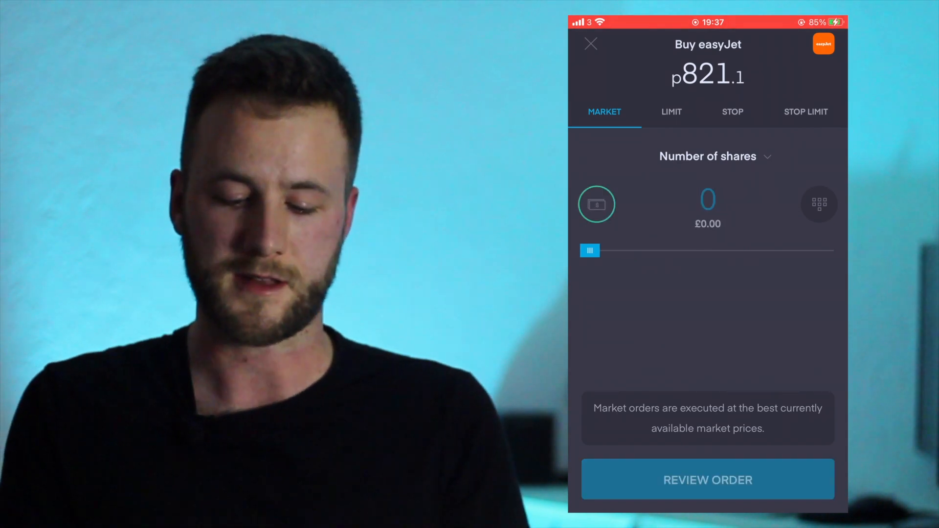
Switch the order to pound value, try £14–£15, reset, and close without buying.
left_click(596, 203)
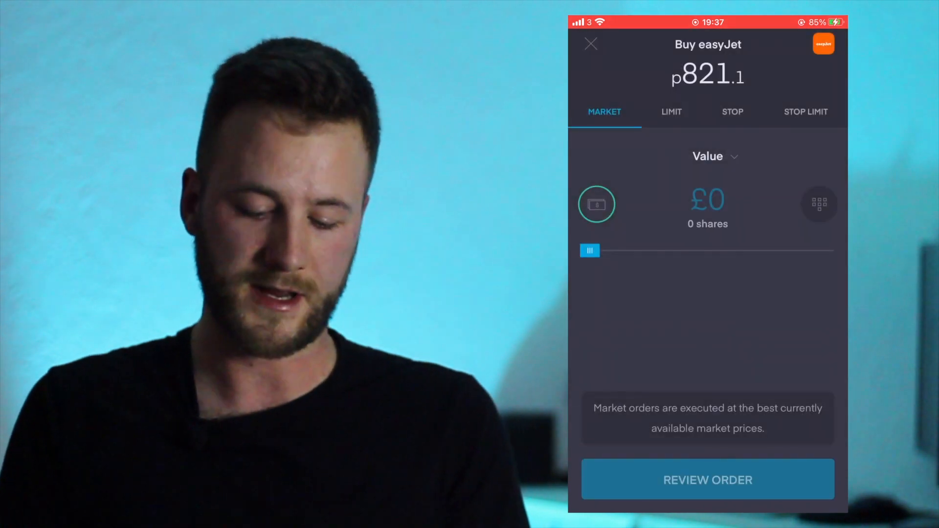
left_click_drag(589, 250, 699, 251)
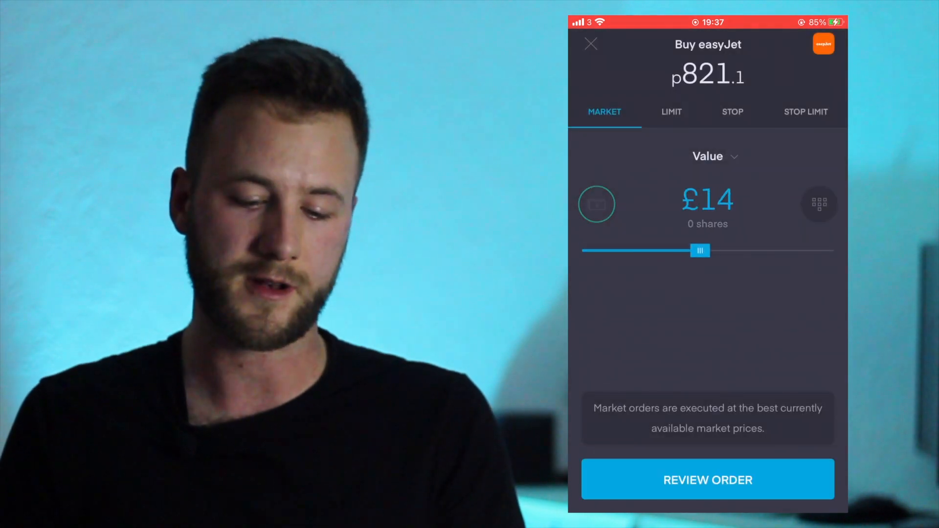
left_click_drag(699, 250, 707, 251)
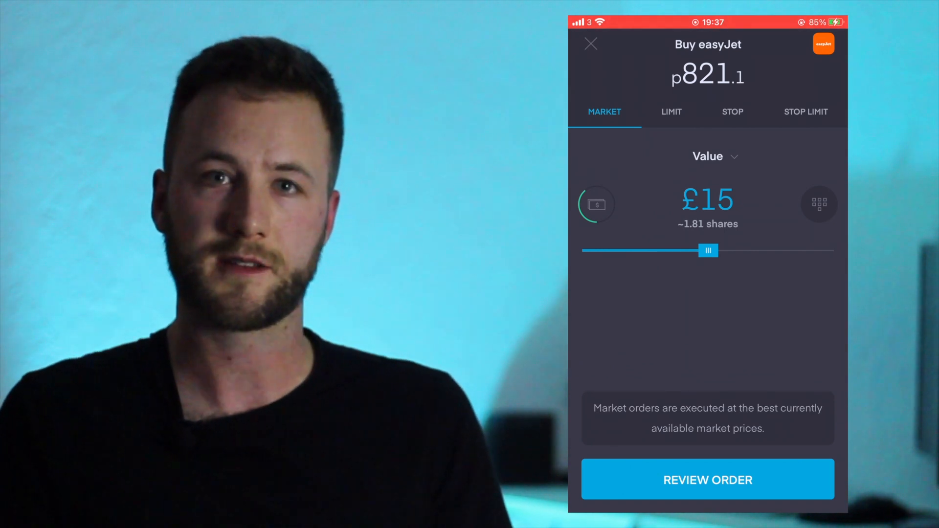
left_click_drag(709, 251, 588, 250)
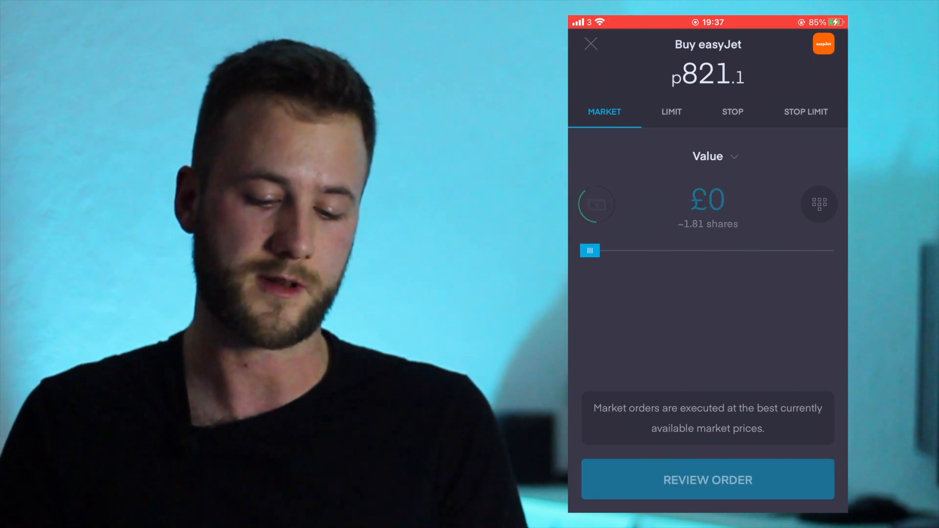
left_click(590, 44)
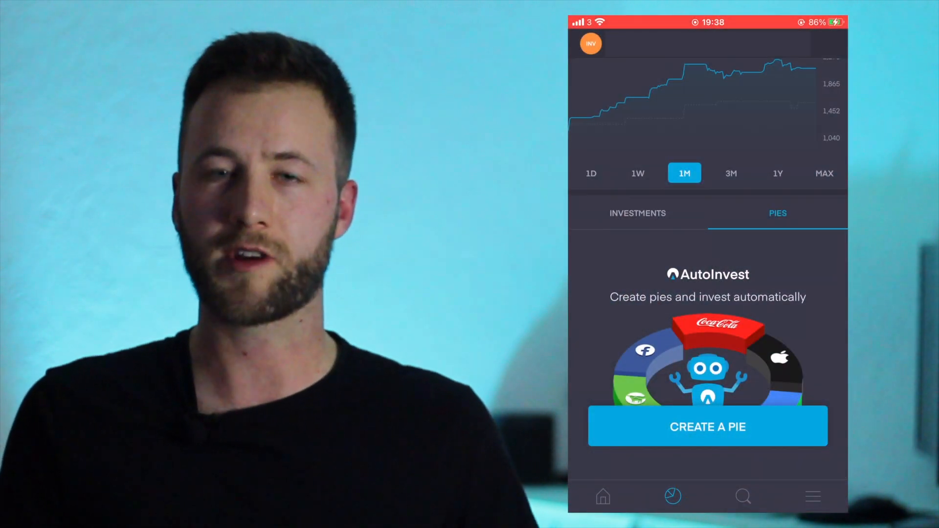
Create a pie from Most Popular: Amazon, Apple, Netflix and Barclays at 25% each.
left_click(707, 426)
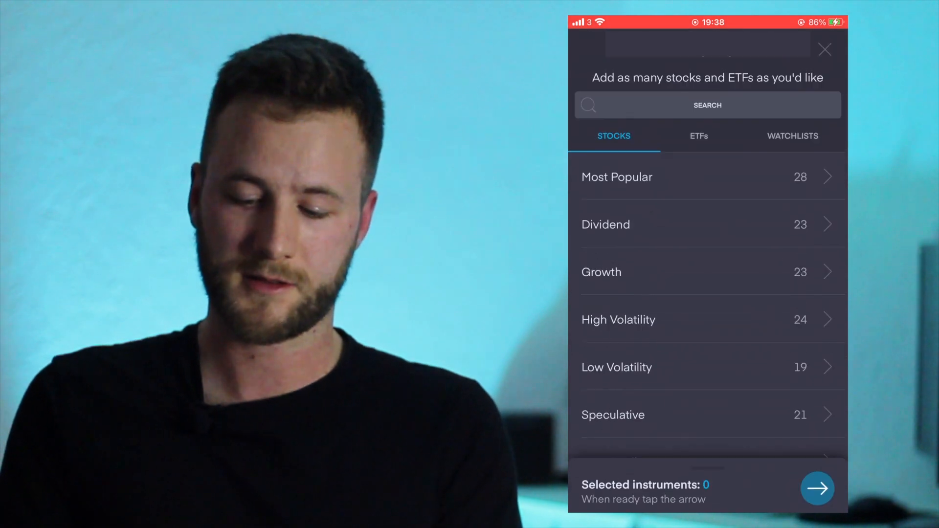
left_click(617, 177)
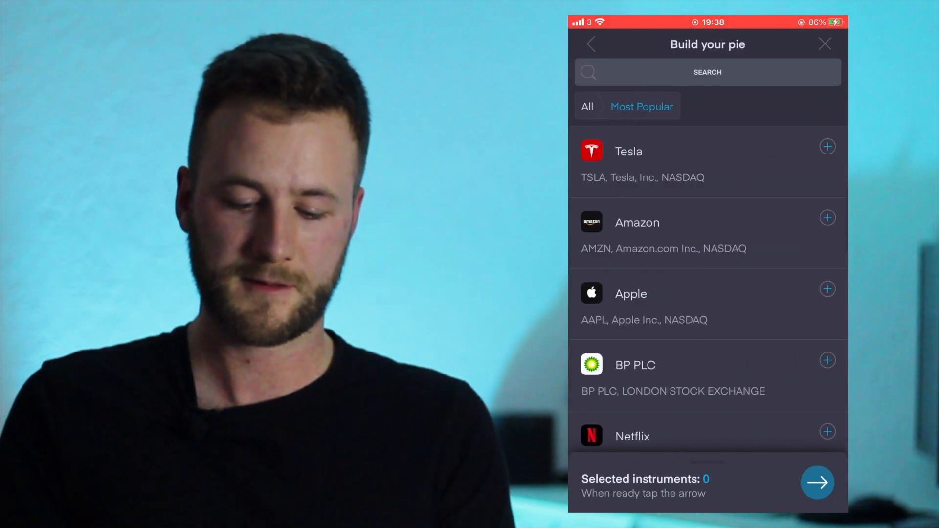
left_click(827, 146)
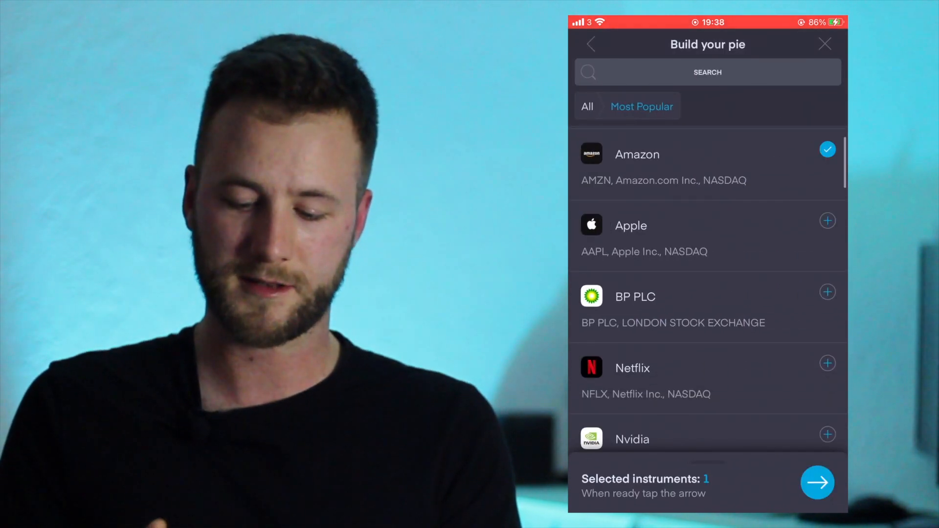
left_click(827, 220)
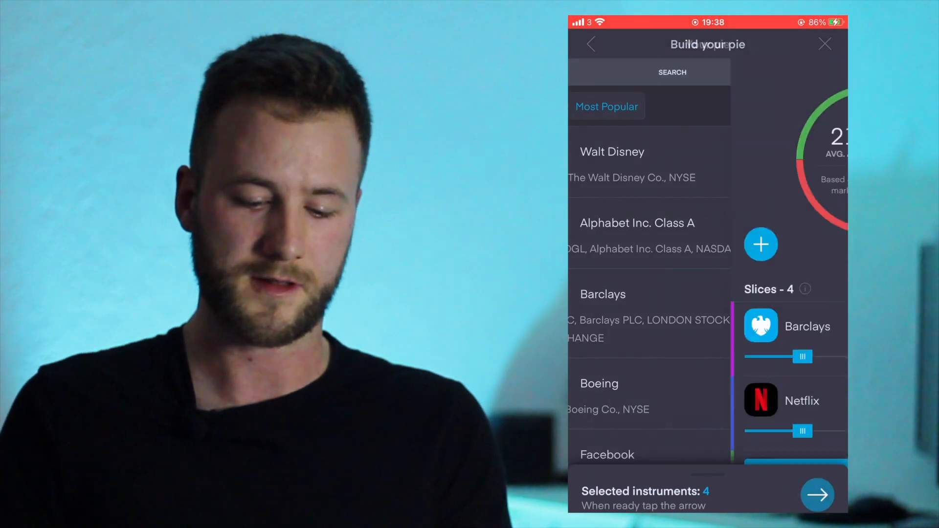
left_click(817, 493)
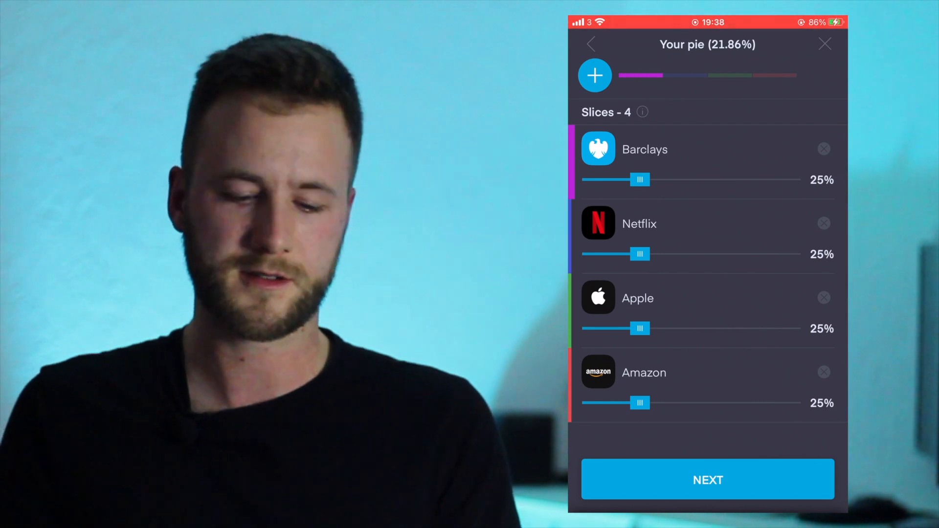
Weight Barclays 45%, Netflix 15%, Apple 15%, Amazon 25%, and continue to investing options.
left_click_drag(640, 179, 665, 180)
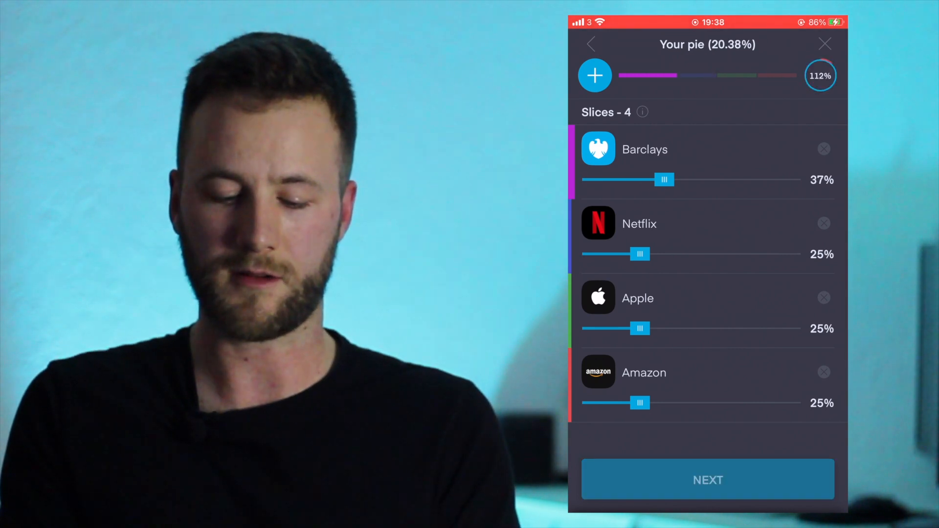
left_click_drag(664, 179, 681, 179)
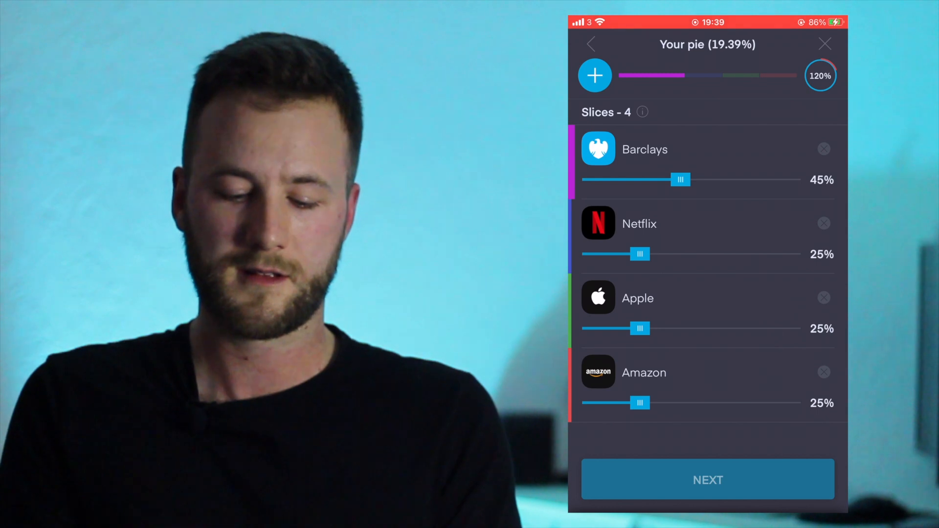
left_click_drag(640, 253, 618, 254)
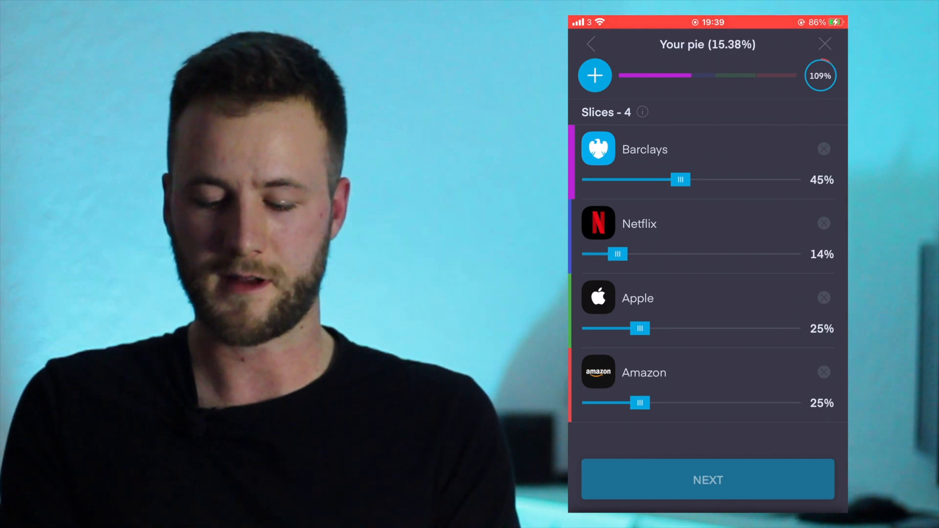
left_click_drag(616, 253, 622, 287)
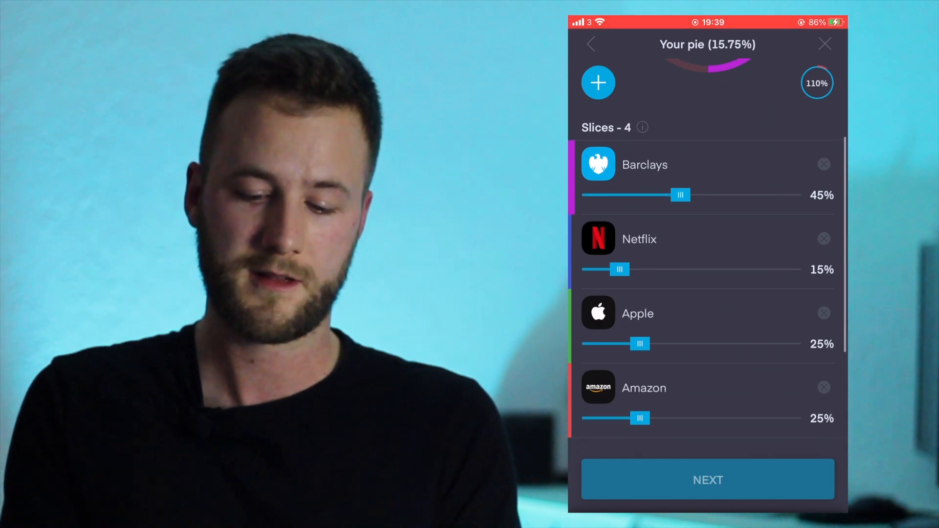
left_click_drag(640, 343, 638, 357)
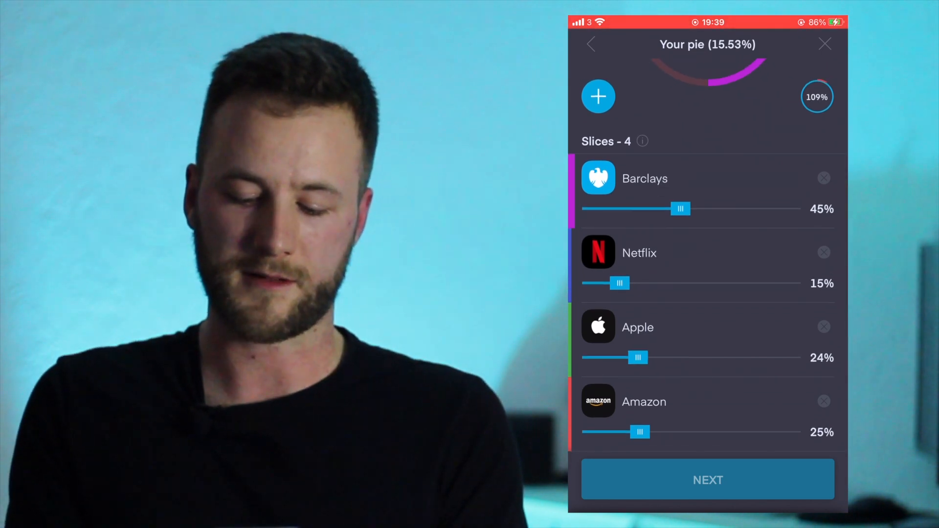
left_click_drag(638, 357, 621, 357)
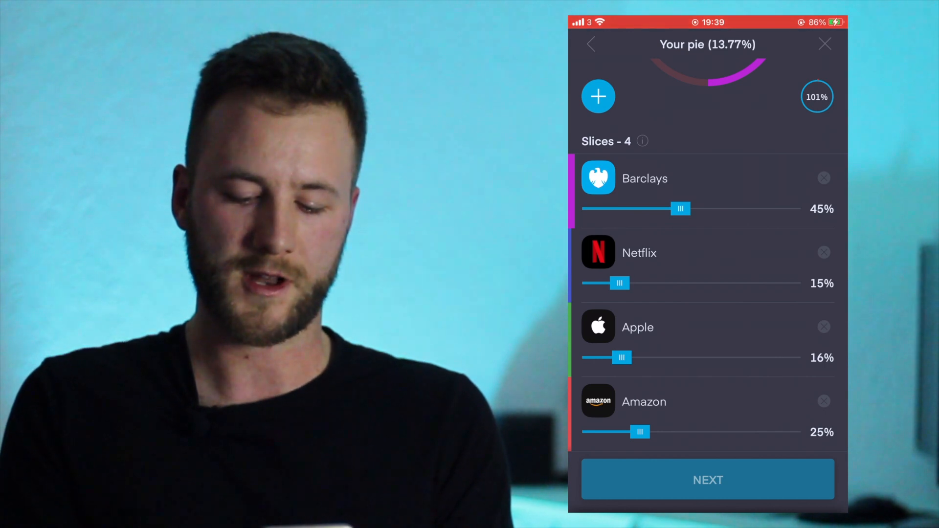
left_click_drag(622, 358, 617, 357)
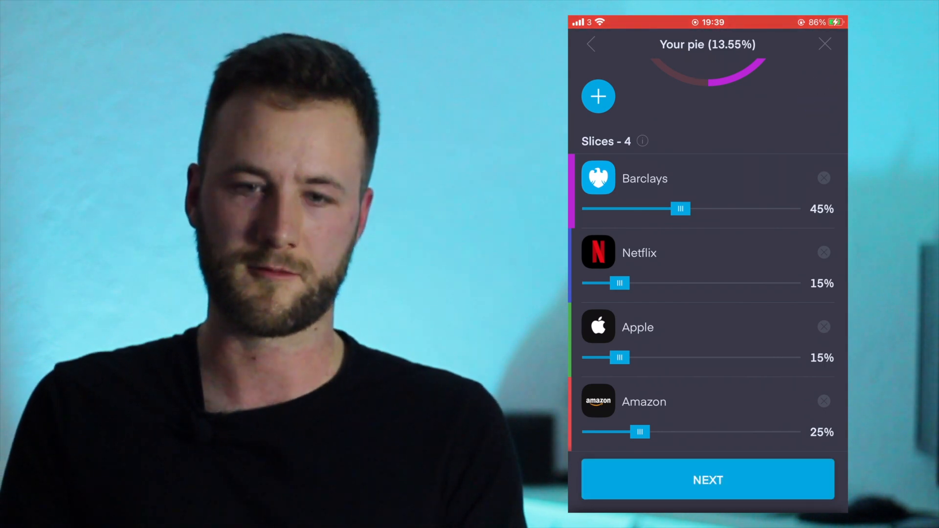
scroll("down", 3)
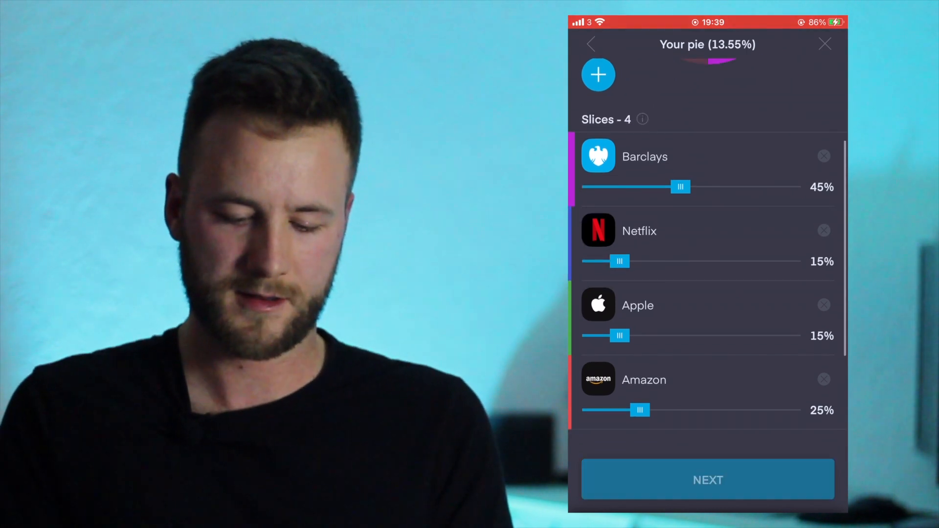
left_click(707, 479)
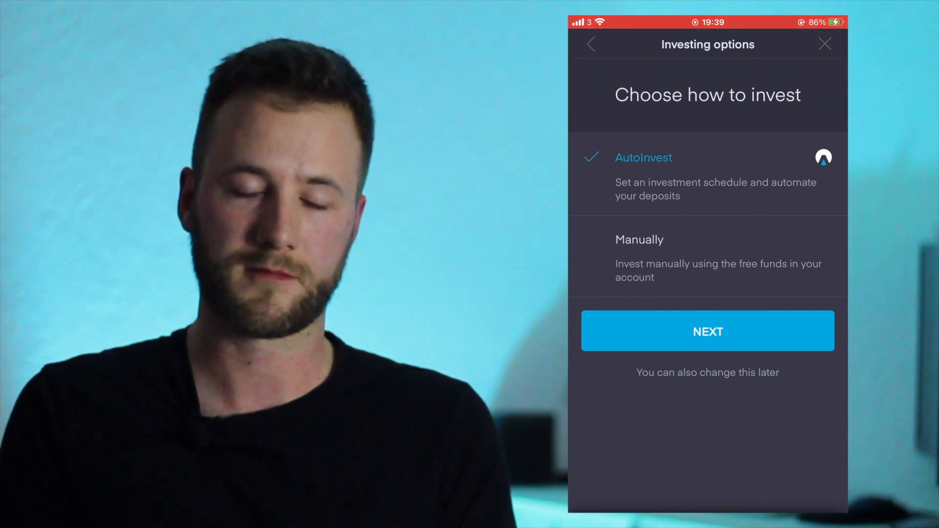
Choose AutoInvest and set the plan to 20 years, £200 monthly, £600 initial deposit.
left_click(706, 331)
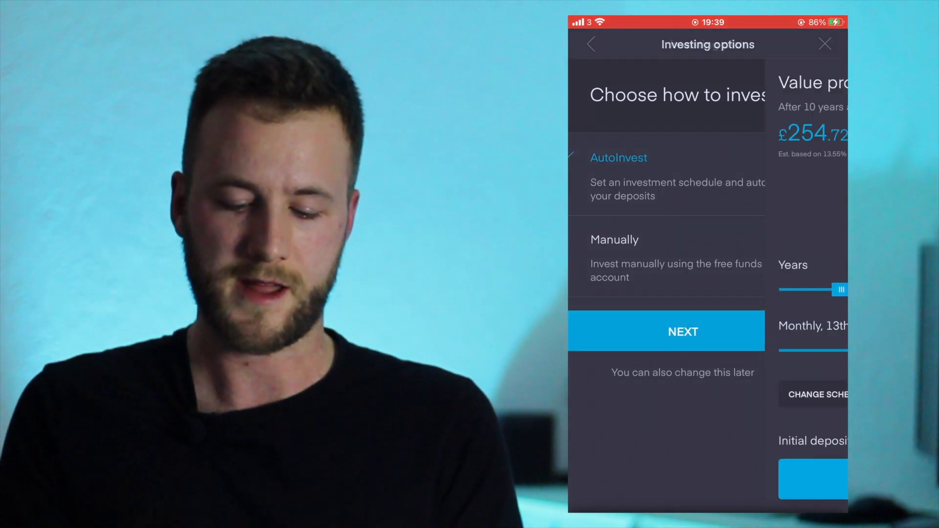
left_click(666, 331)
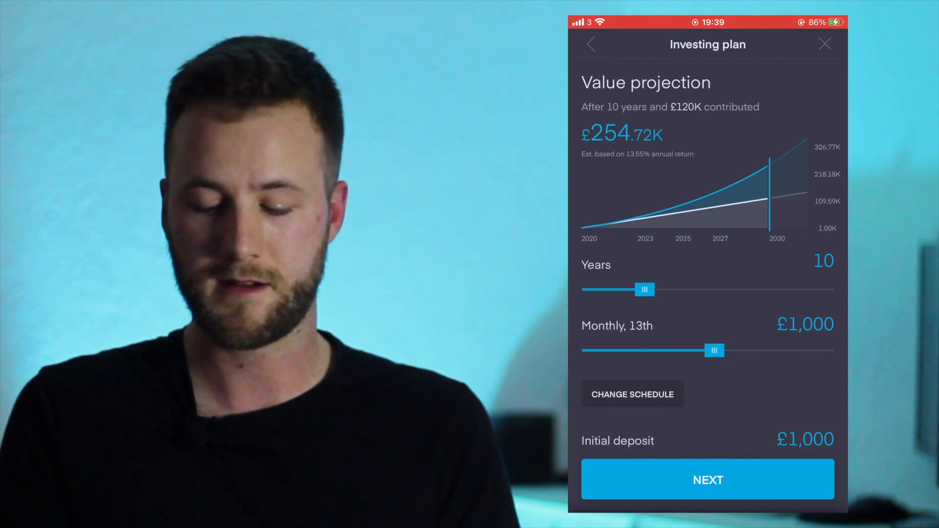
left_click_drag(645, 290, 692, 290)
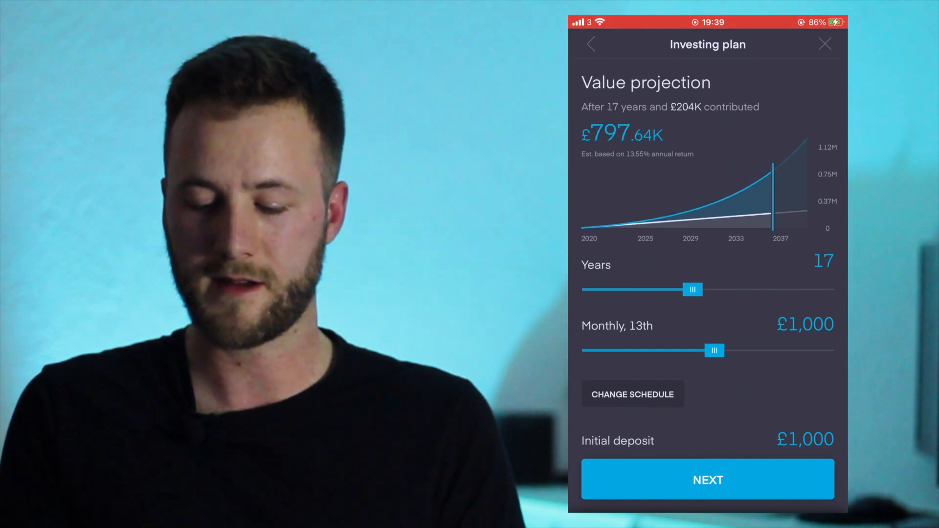
left_click_drag(692, 289, 709, 289)
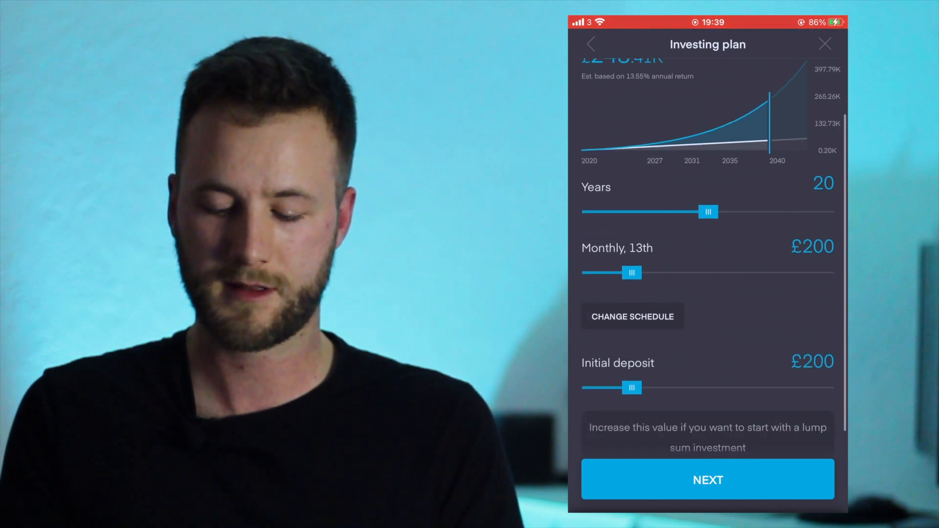
left_click_drag(632, 387, 675, 387)
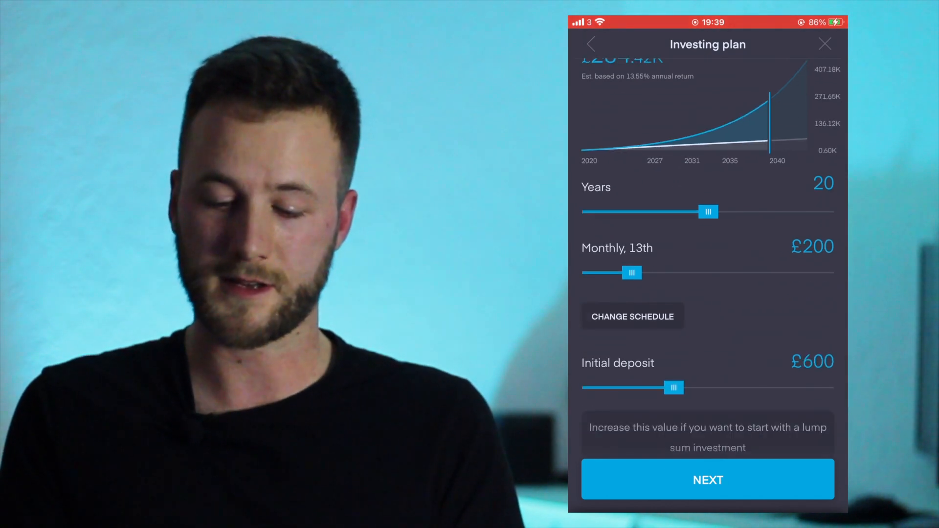
Scroll through the plan projection, then leave the investing plan screen.
scroll("down", 3)
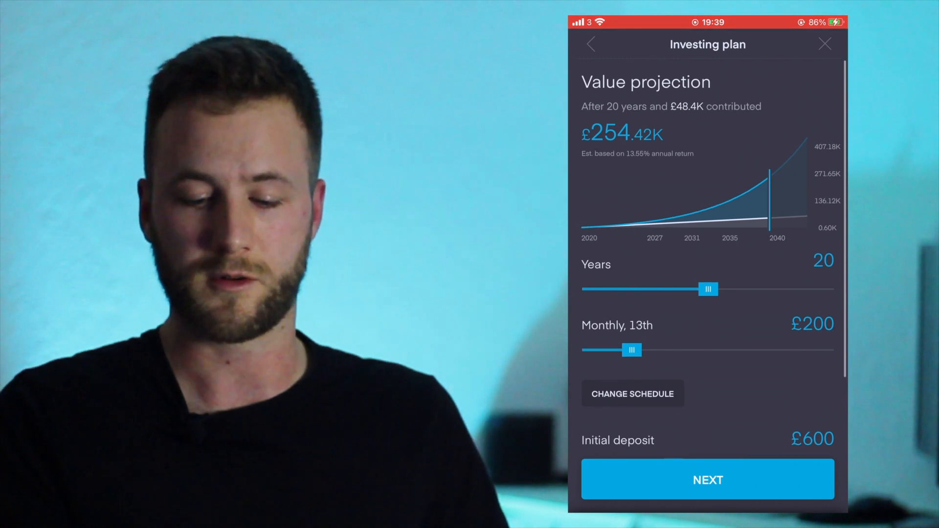
scroll("down", 3)
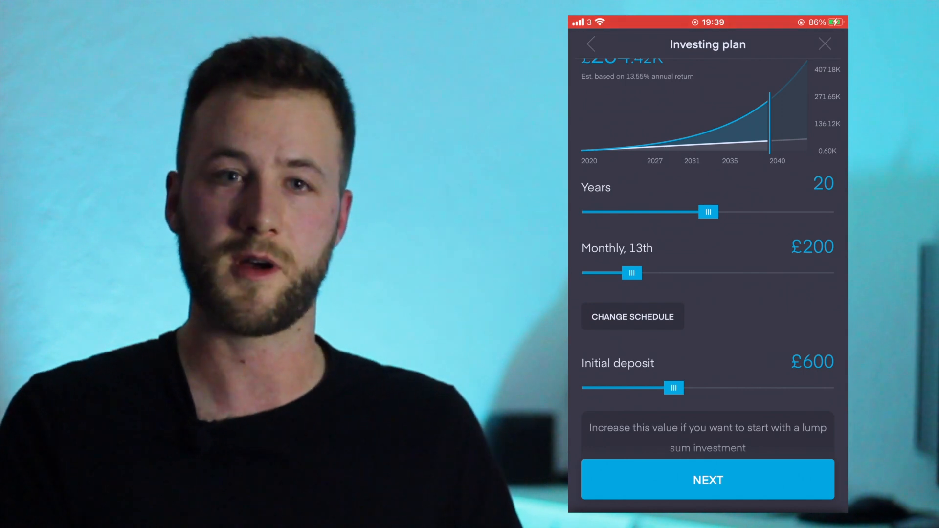
scroll("down", 3)
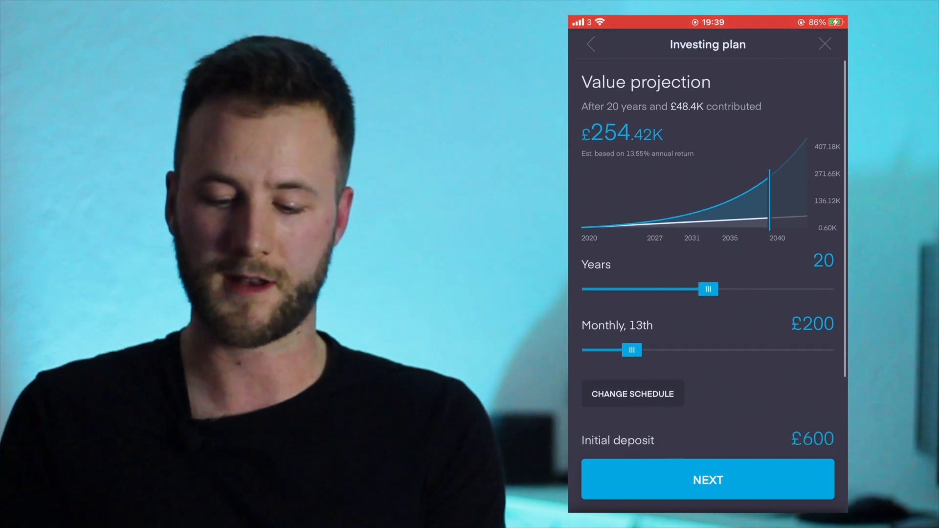
left_click(825, 44)
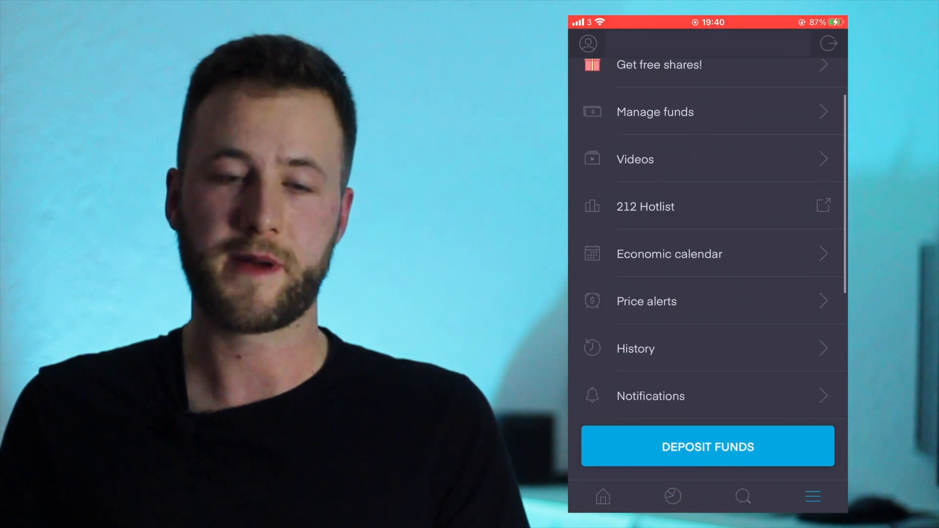
Scroll the main menu and open the Economic calendar for the week of 7–13.
scroll("down", 3)
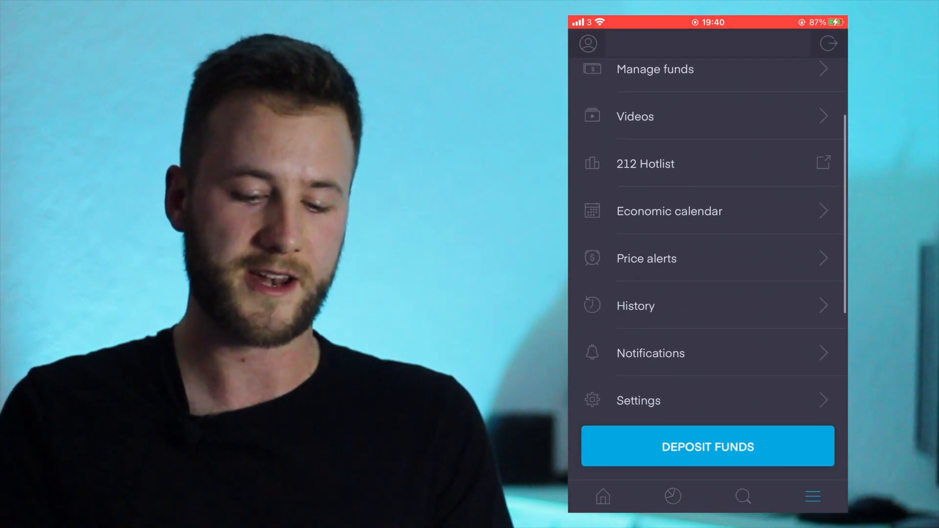
scroll("down", 3)
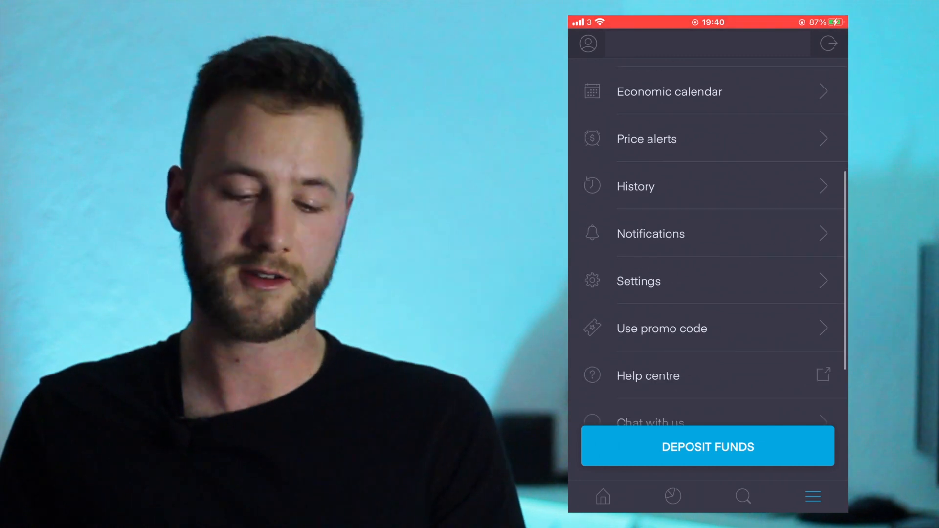
scroll("down", 3)
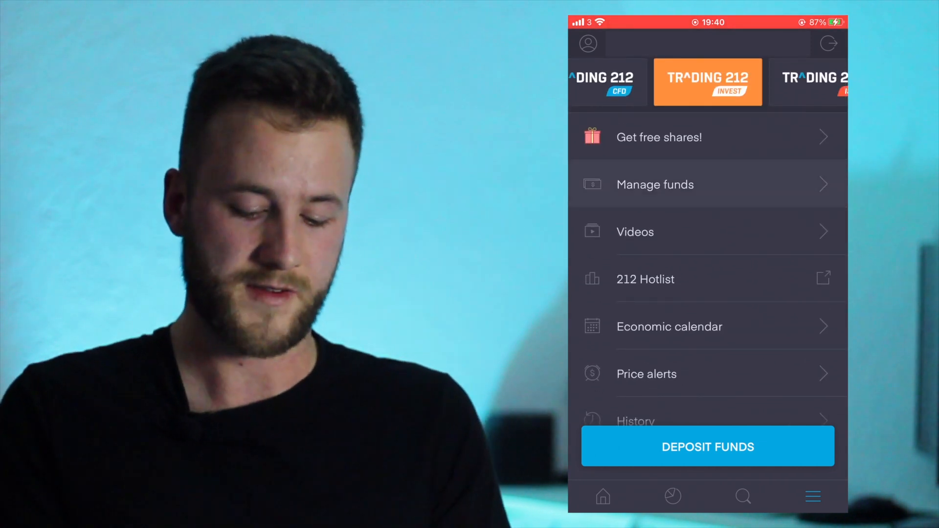
left_click(654, 184)
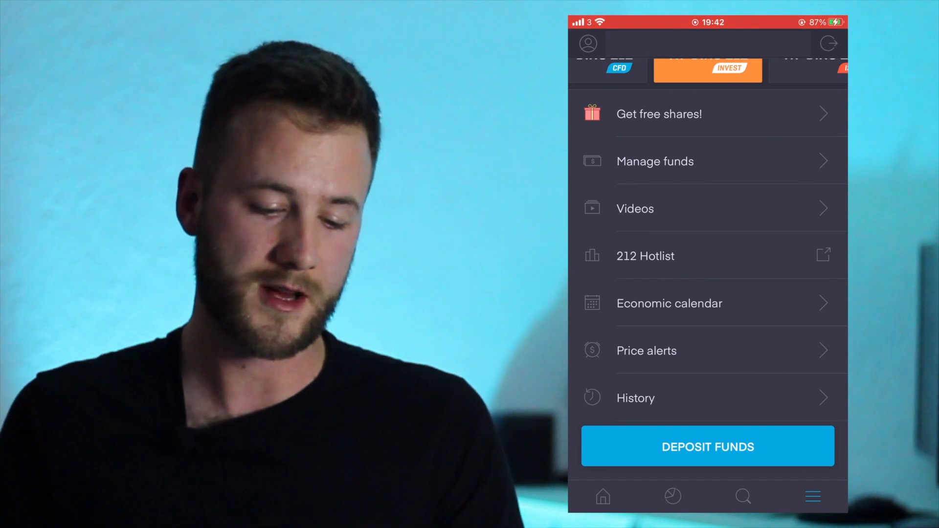
left_click(635, 208)
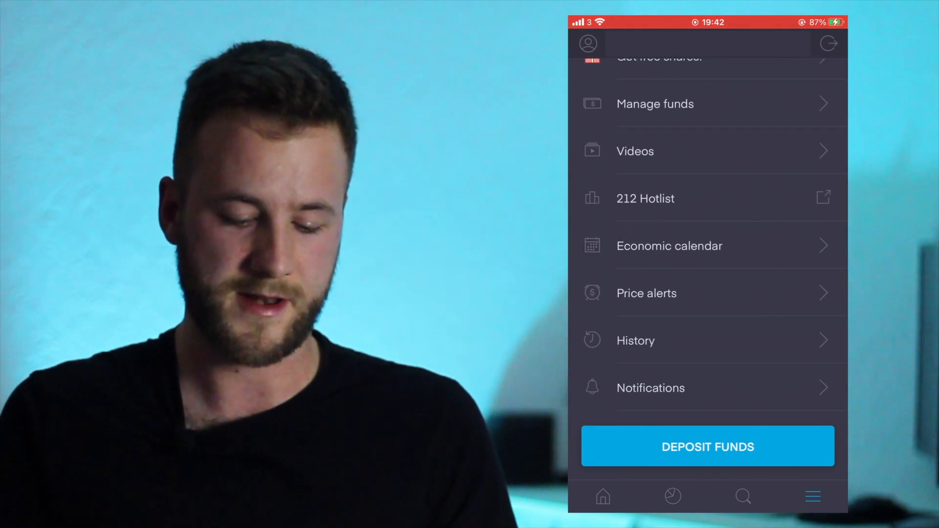
scroll("down", 3)
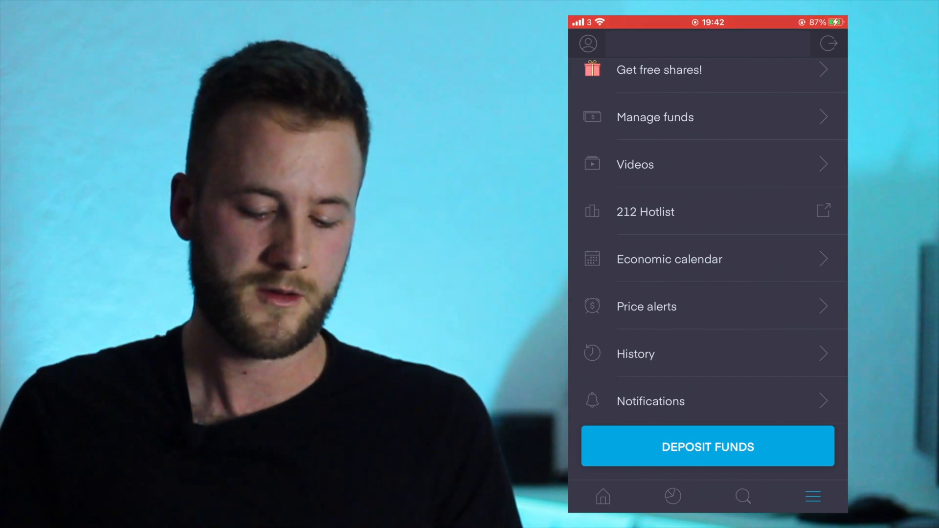
left_click(669, 259)
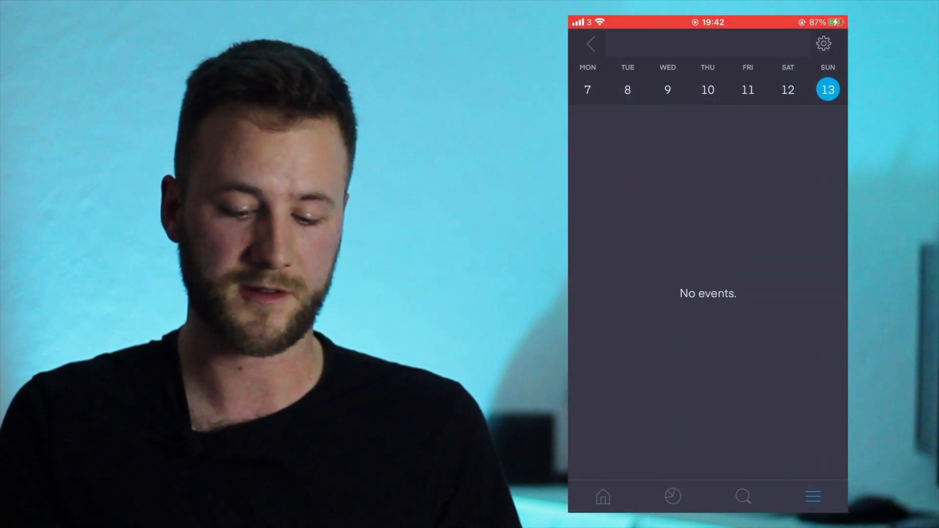
Leave the economic calendar and scroll the menu down to open History.
left_click(812, 496)
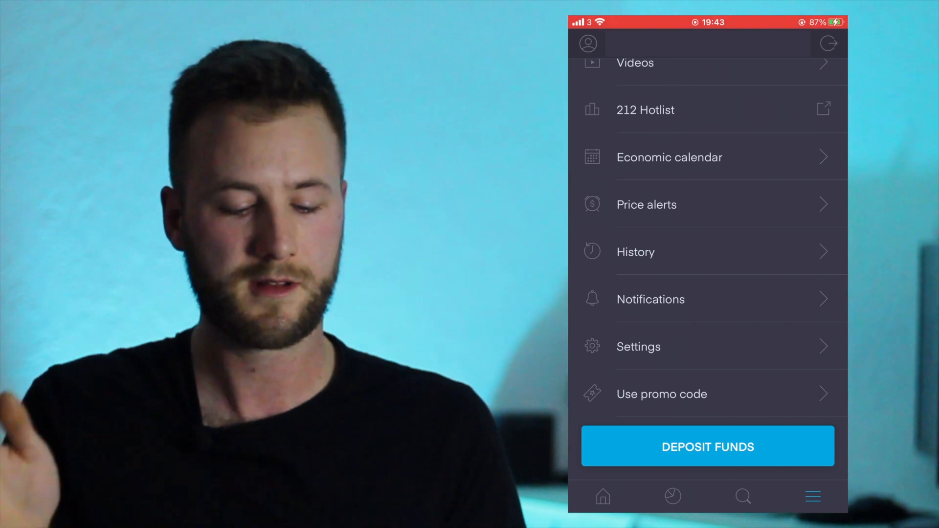
scroll("down", 3)
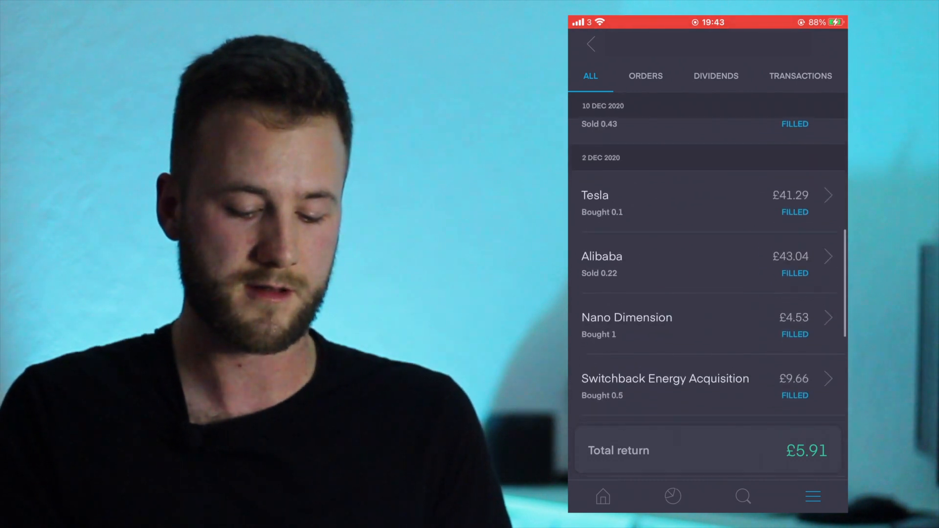
Check the History Orders and Dividends tabs, then return to the main menu.
left_click(645, 75)
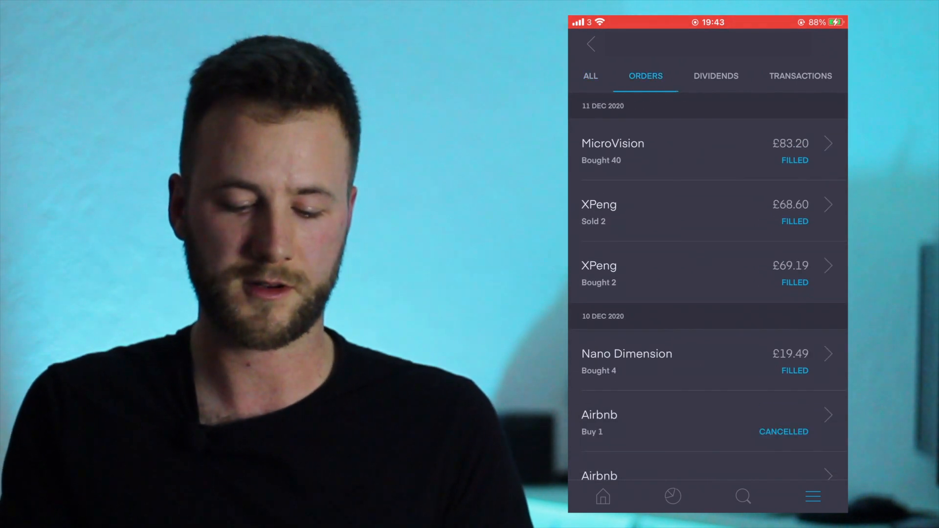
left_click(716, 76)
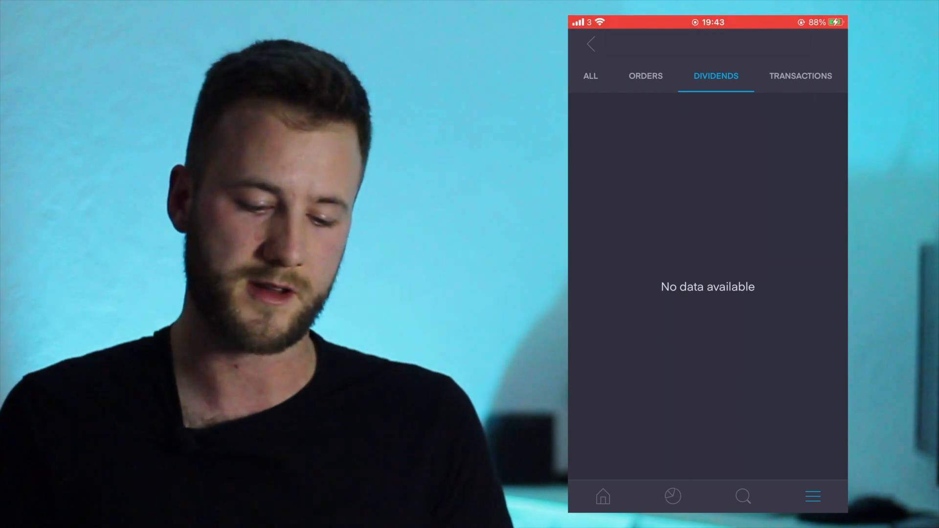
left_click(812, 495)
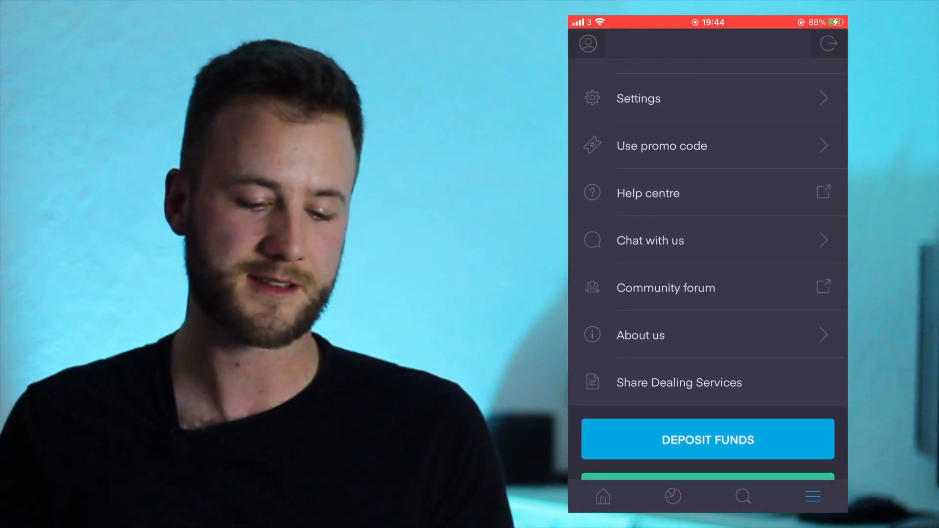
Back out of promo code entry without applying one, then scroll to Get free shares!
scroll("down", 3)
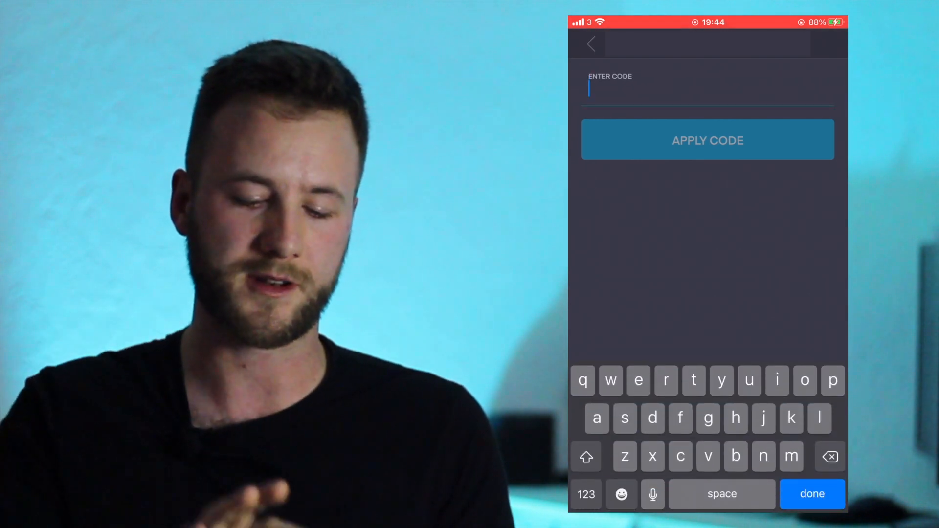
left_click(592, 43)
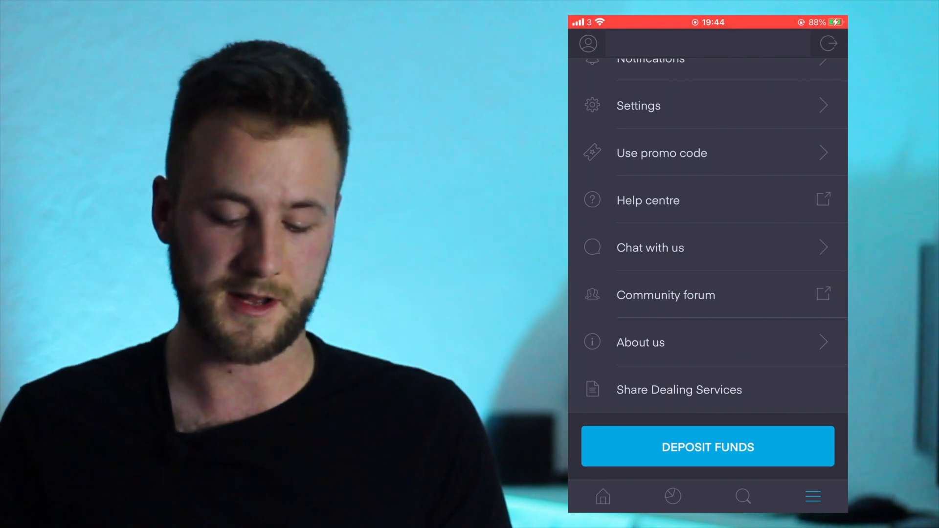
scroll("down", 3)
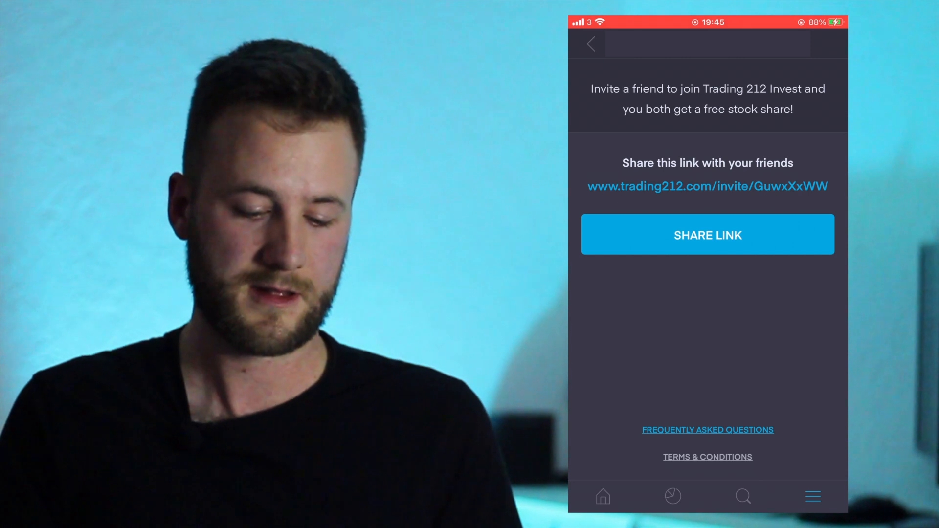
left_click(590, 43)
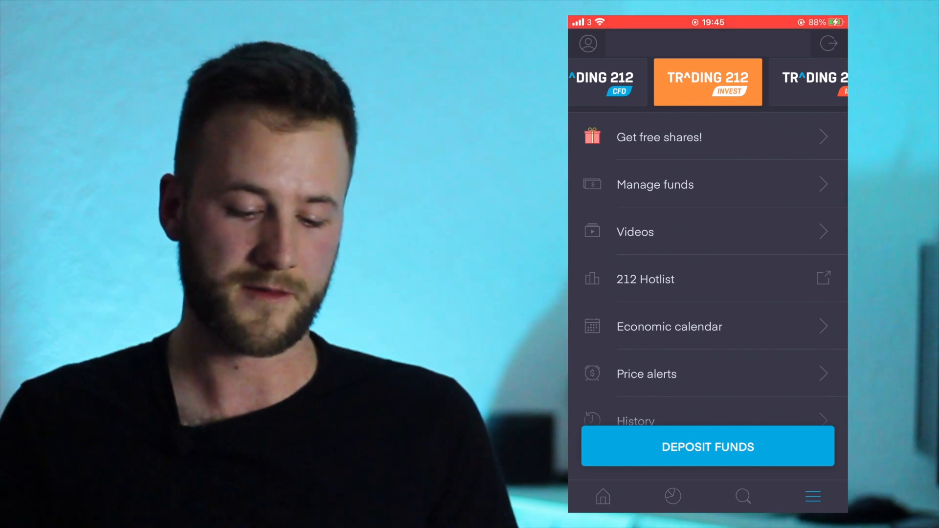
left_click(658, 136)
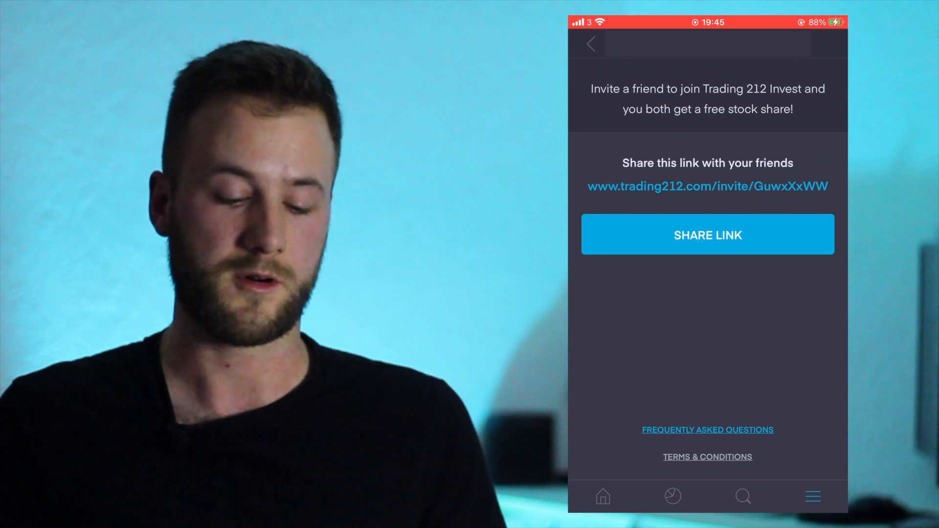